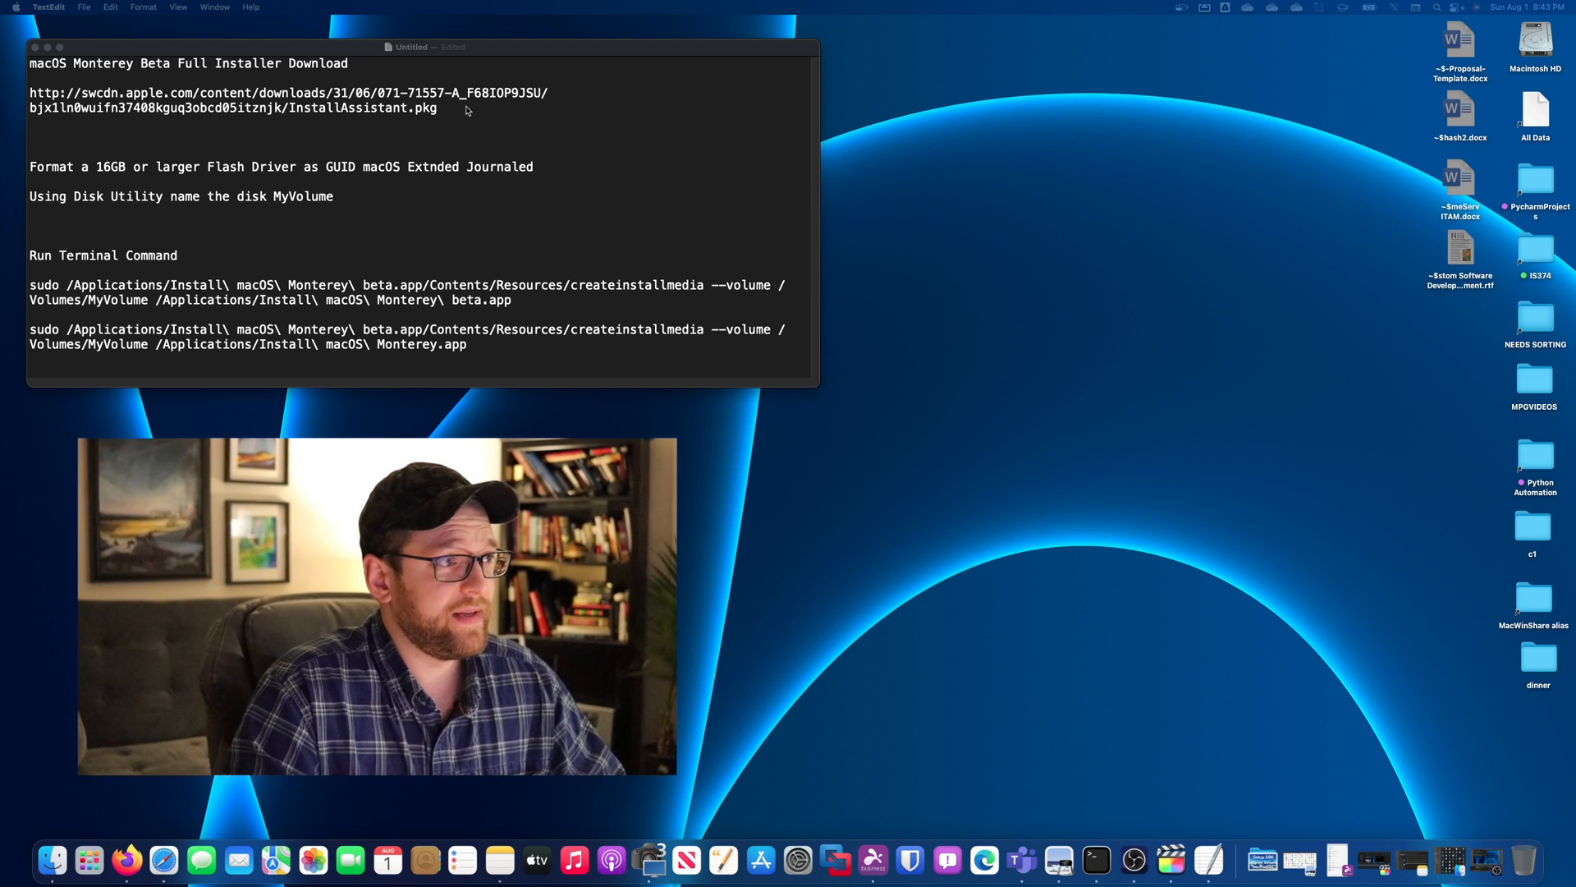
- Select the swcdn.apple.com InstallAssistant.pkg link in the TextEdit note
{"action": "left_click_drag", "start_coordinate": [31, 92], "coordinate": [437, 108]}
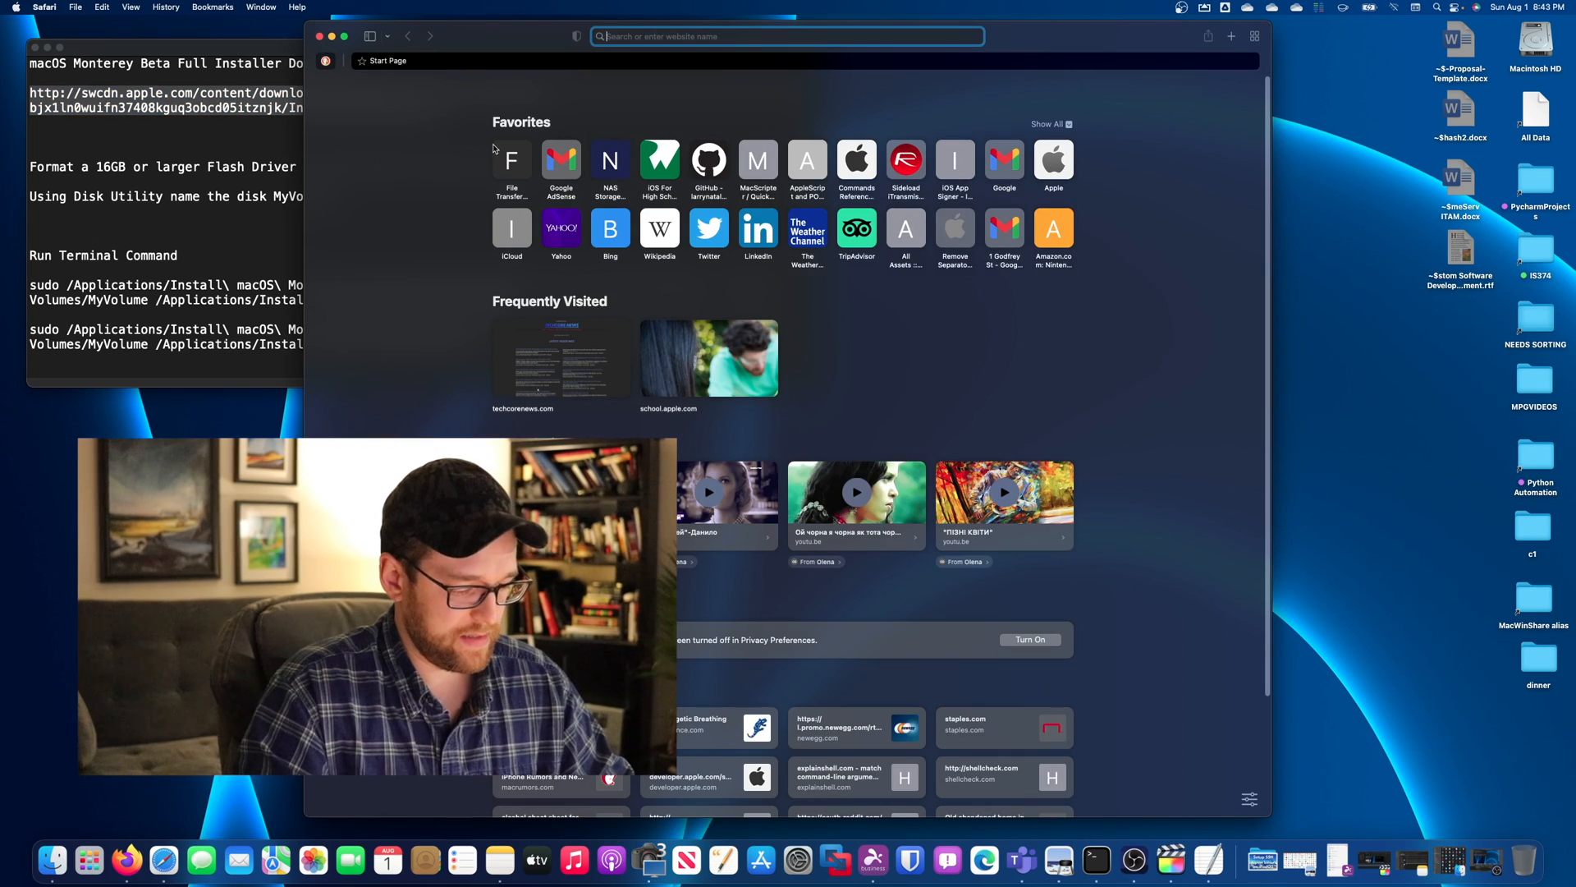
- Load the swcdn.apple.com link, allow the InstallAssistant.pkg download and view it in Downloads
{"action": "type", "text": "swcdn.apple.com"}
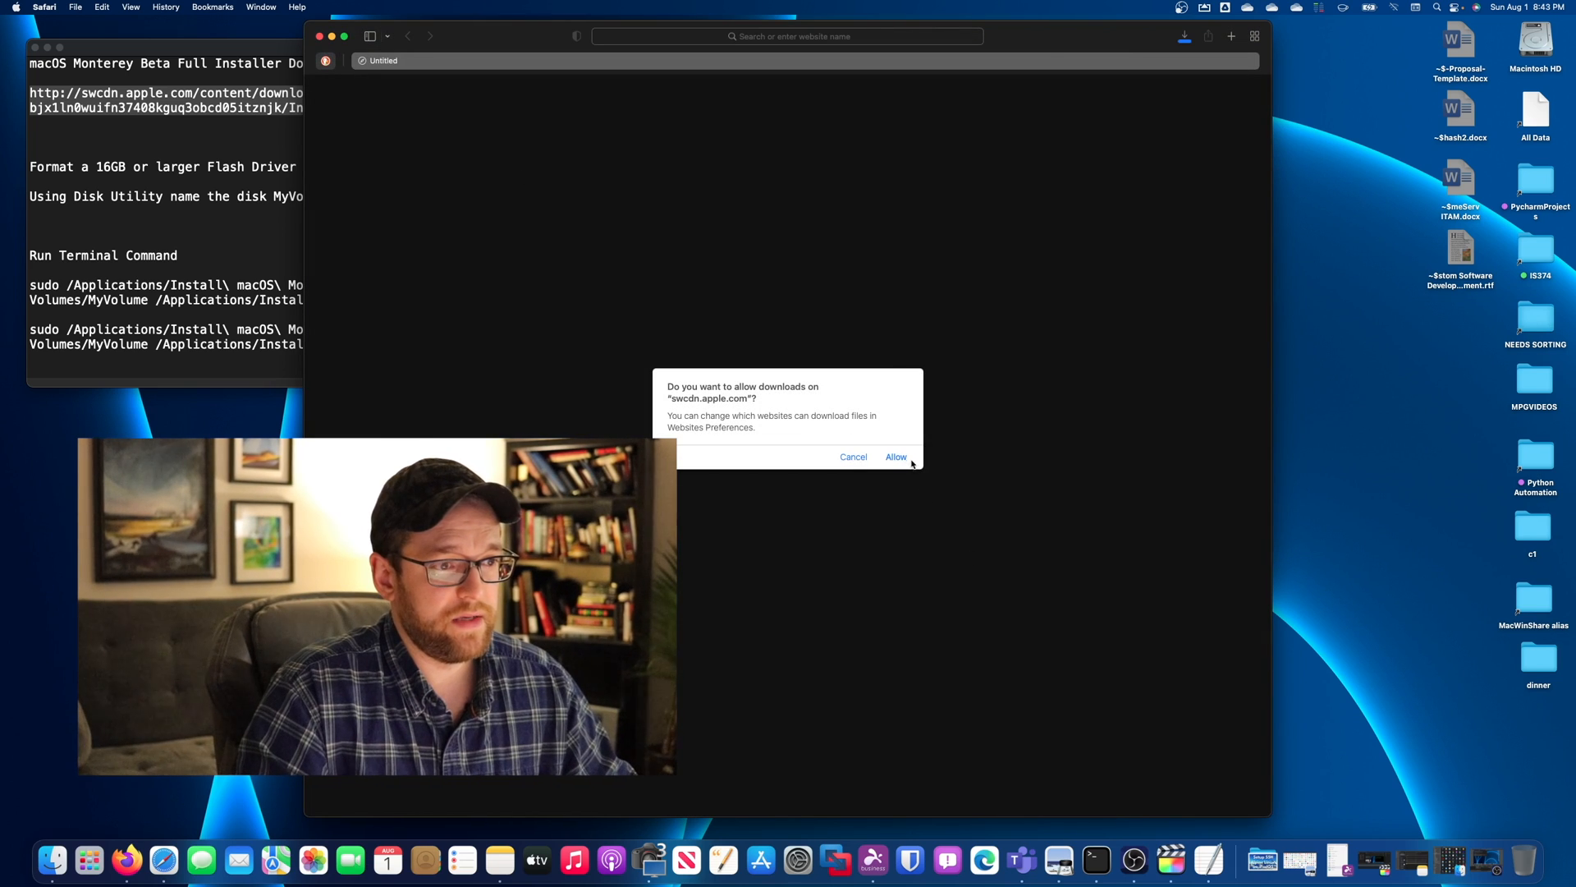
{"action": "left_click", "coordinate": [895, 457]}
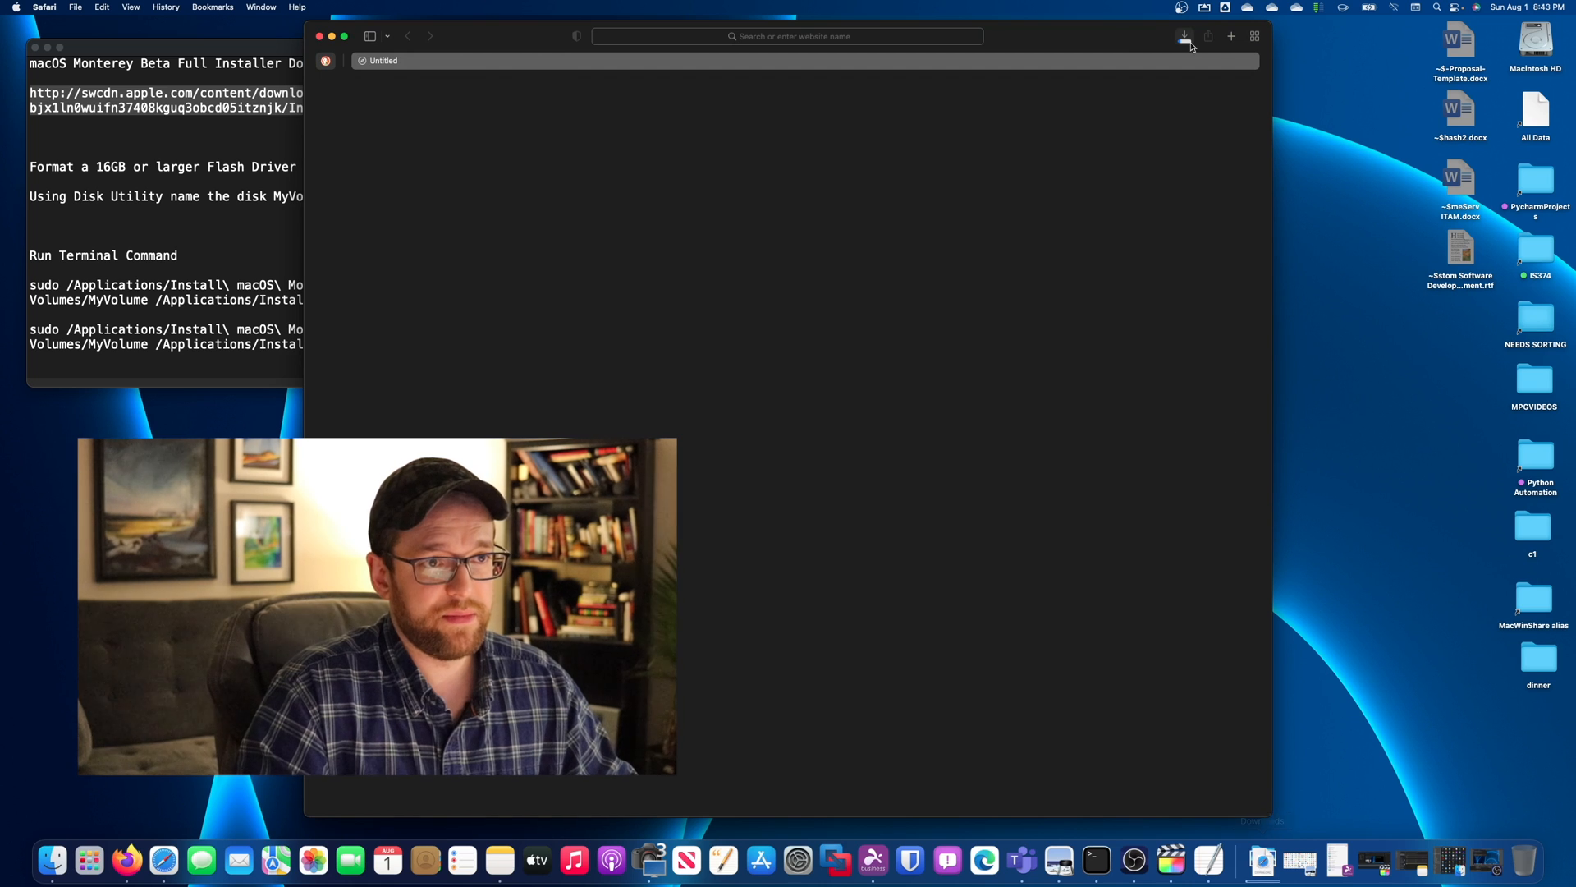
{"action": "left_click", "coordinate": [1183, 36]}
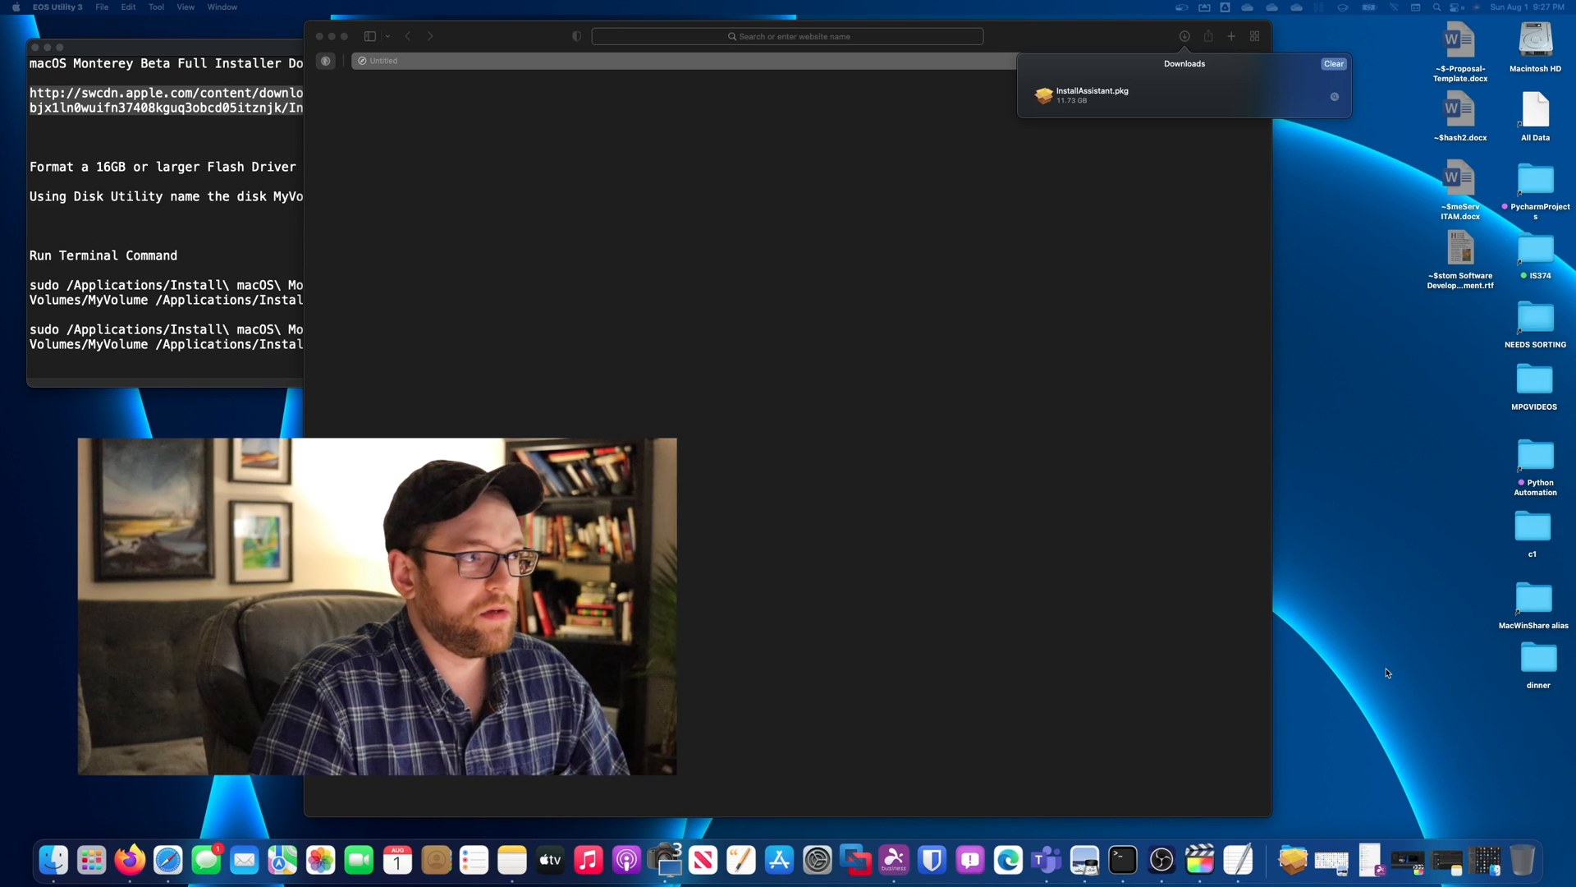
{"action": "mouse_move", "coordinate": [1256, 458]}
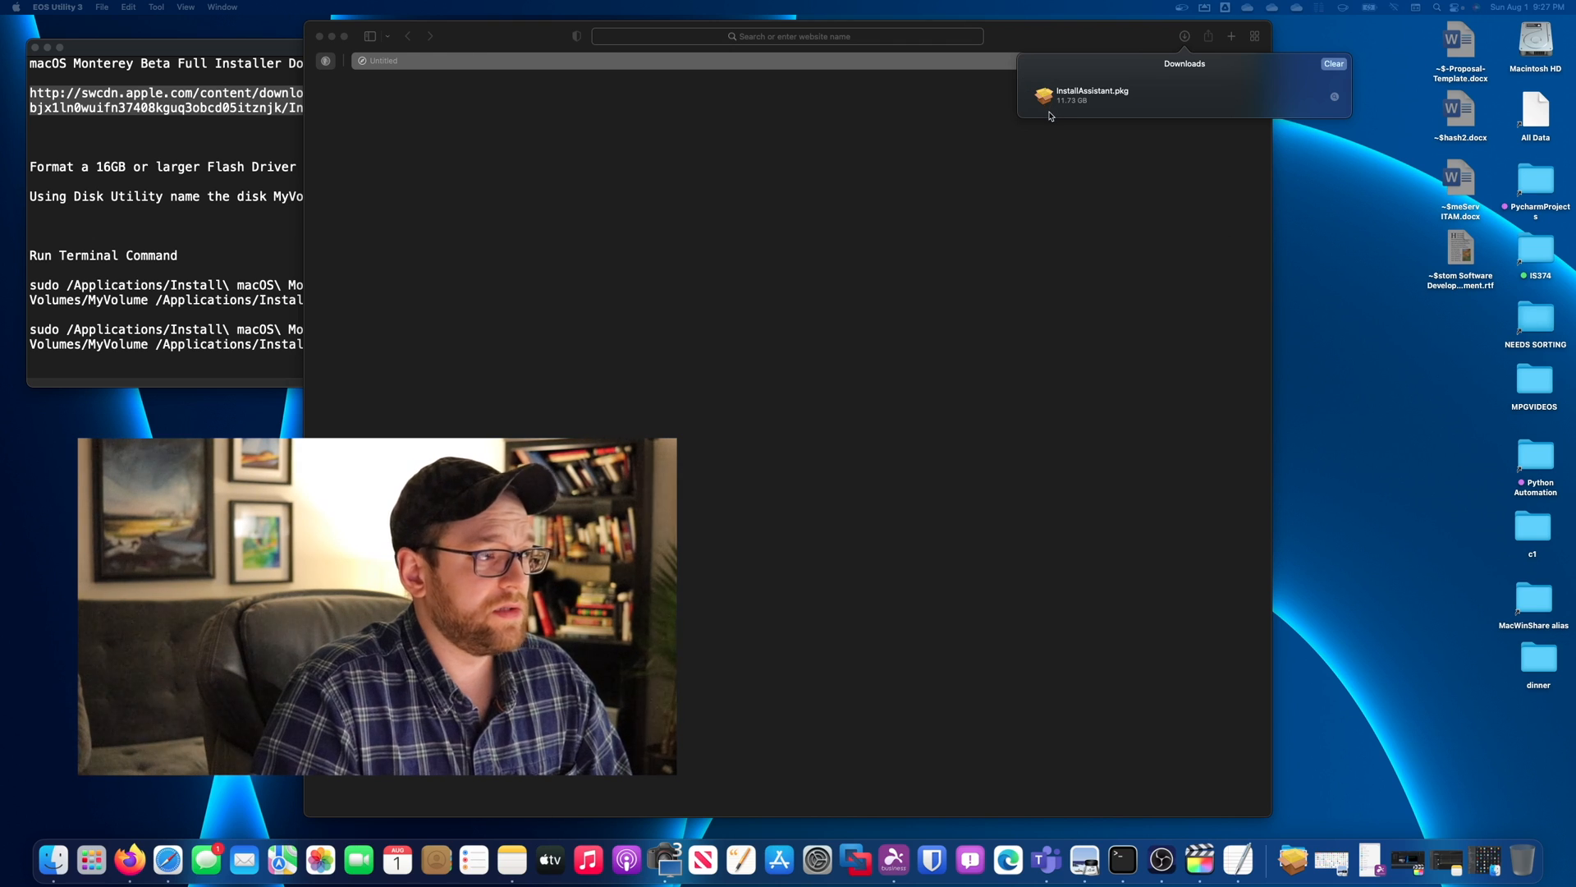
{"action": "mouse_move", "coordinate": [1046, 118]}
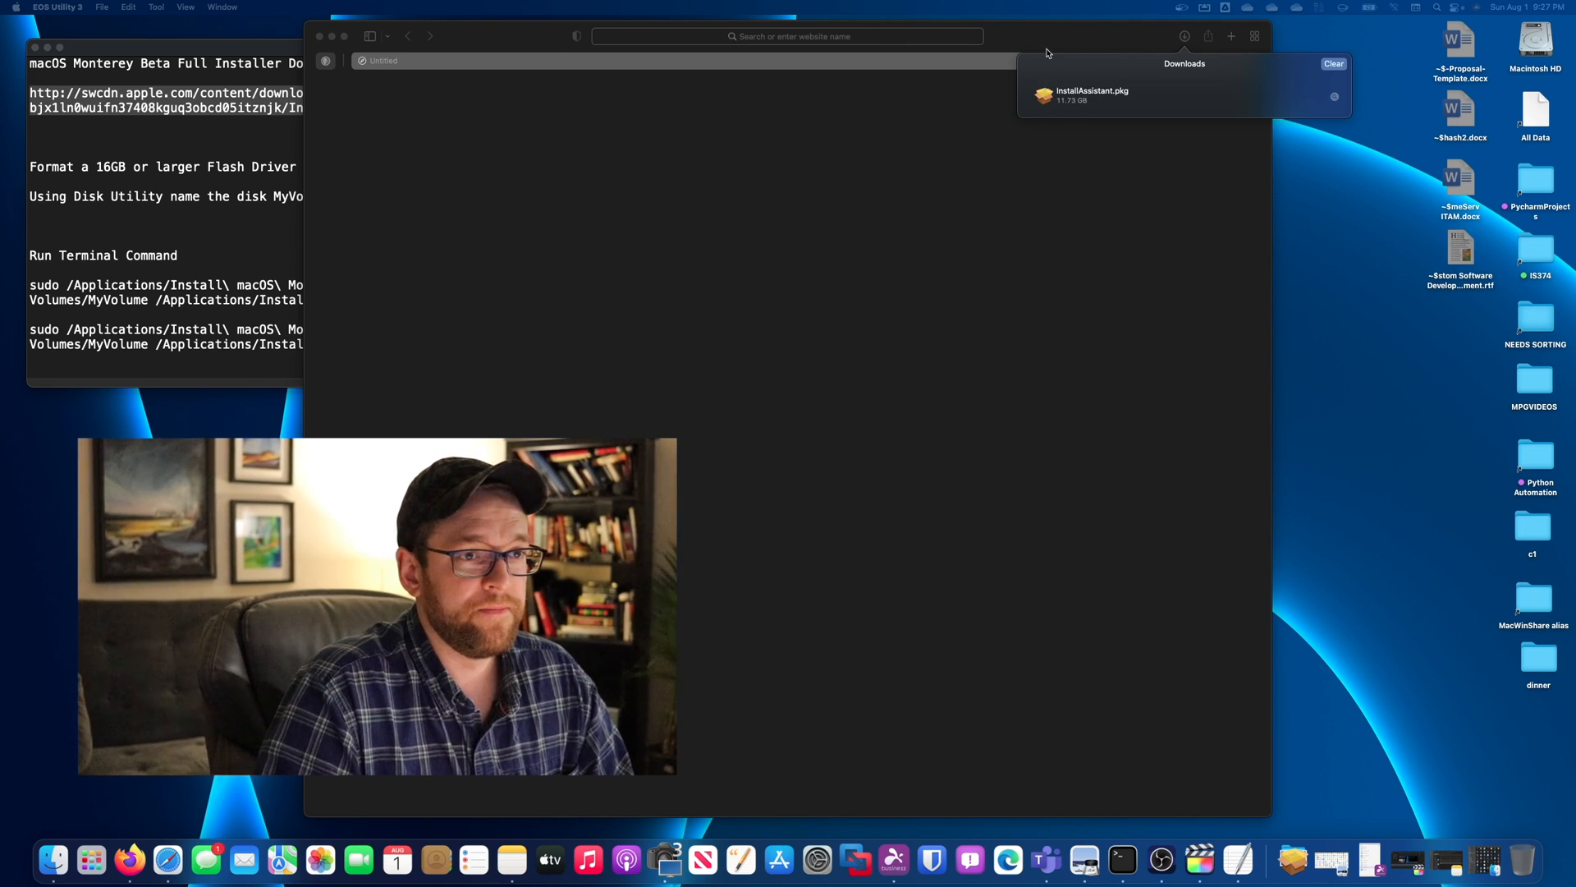
{"action": "mouse_move", "coordinate": [1021, 137]}
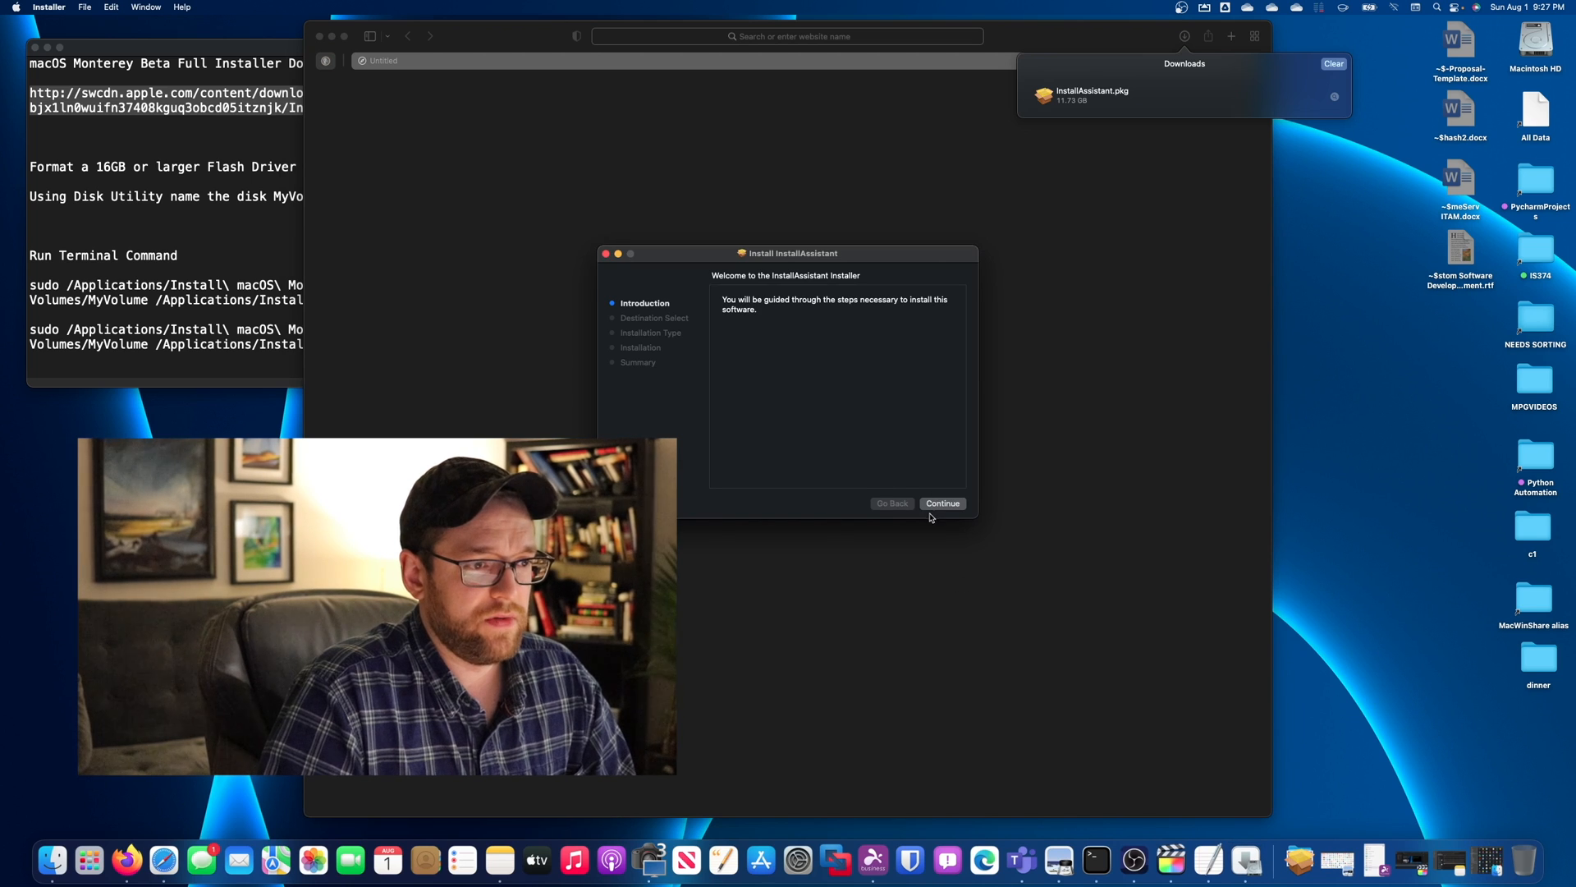
- Install InstallAssistant.pkg on Macintosh HD, authorizing with the password, and close Installer
{"action": "left_click", "coordinate": [942, 502]}
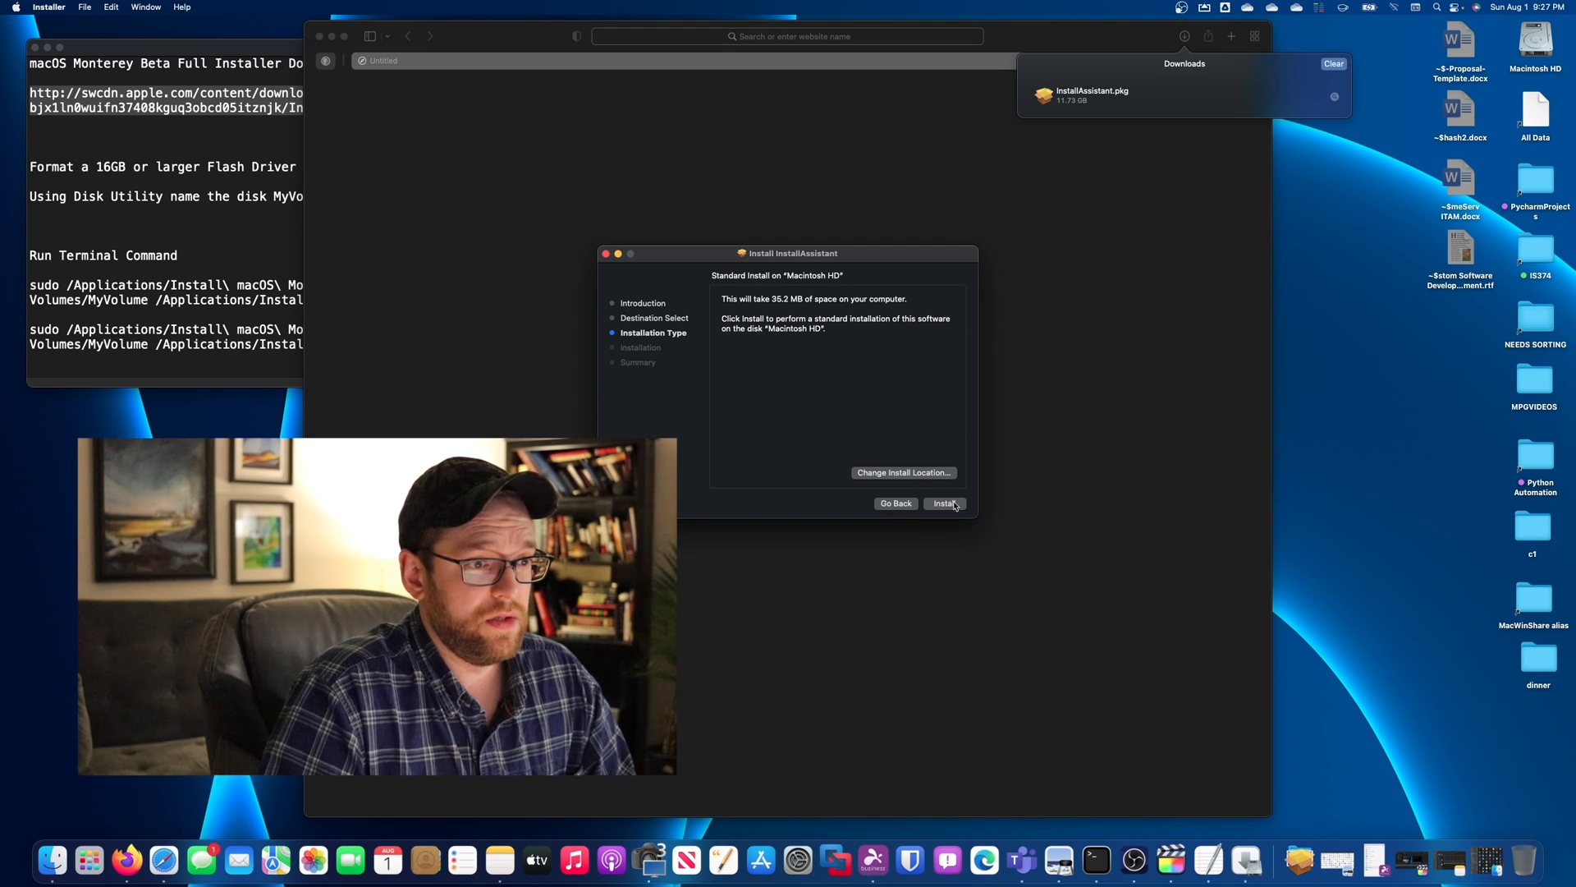
{"action": "left_click", "coordinate": [944, 503]}
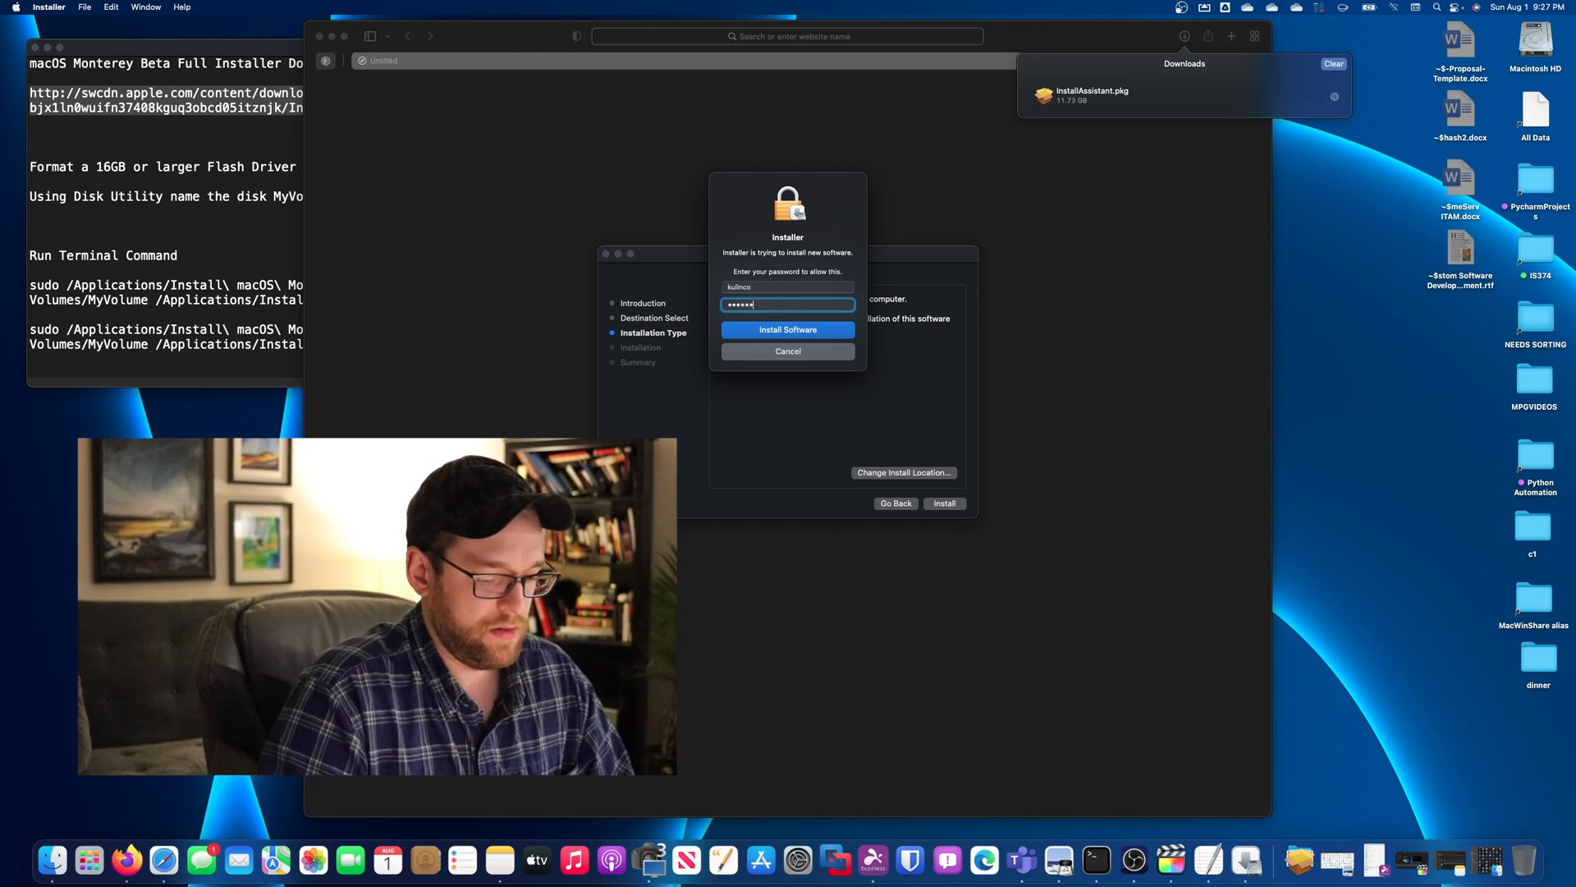
{"action": "left_click", "coordinate": [787, 330]}
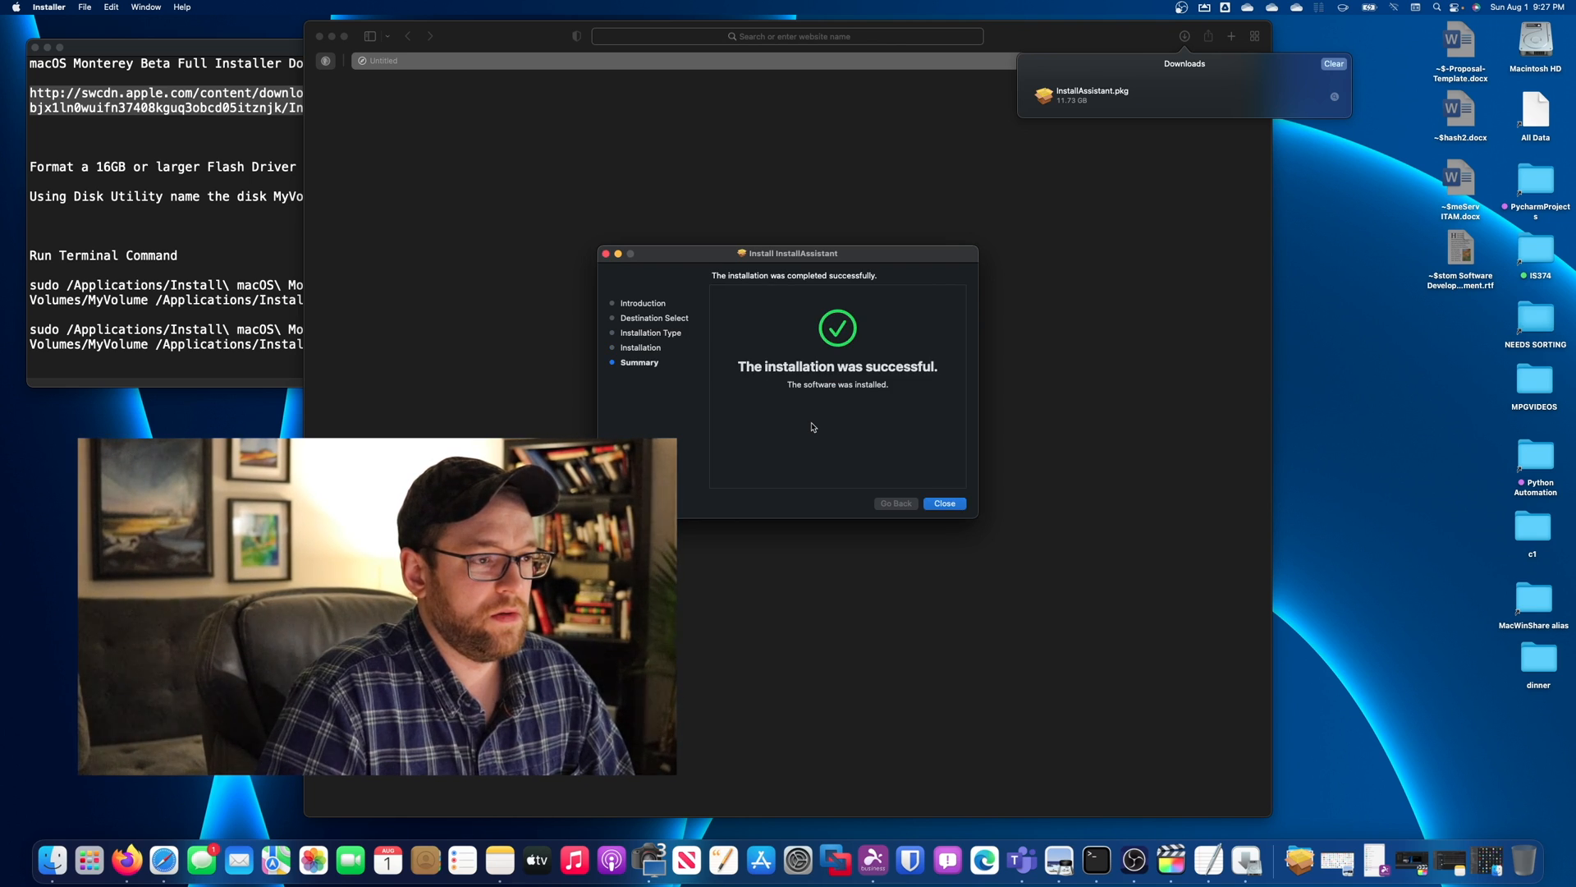
{"action": "left_click", "coordinate": [942, 504]}
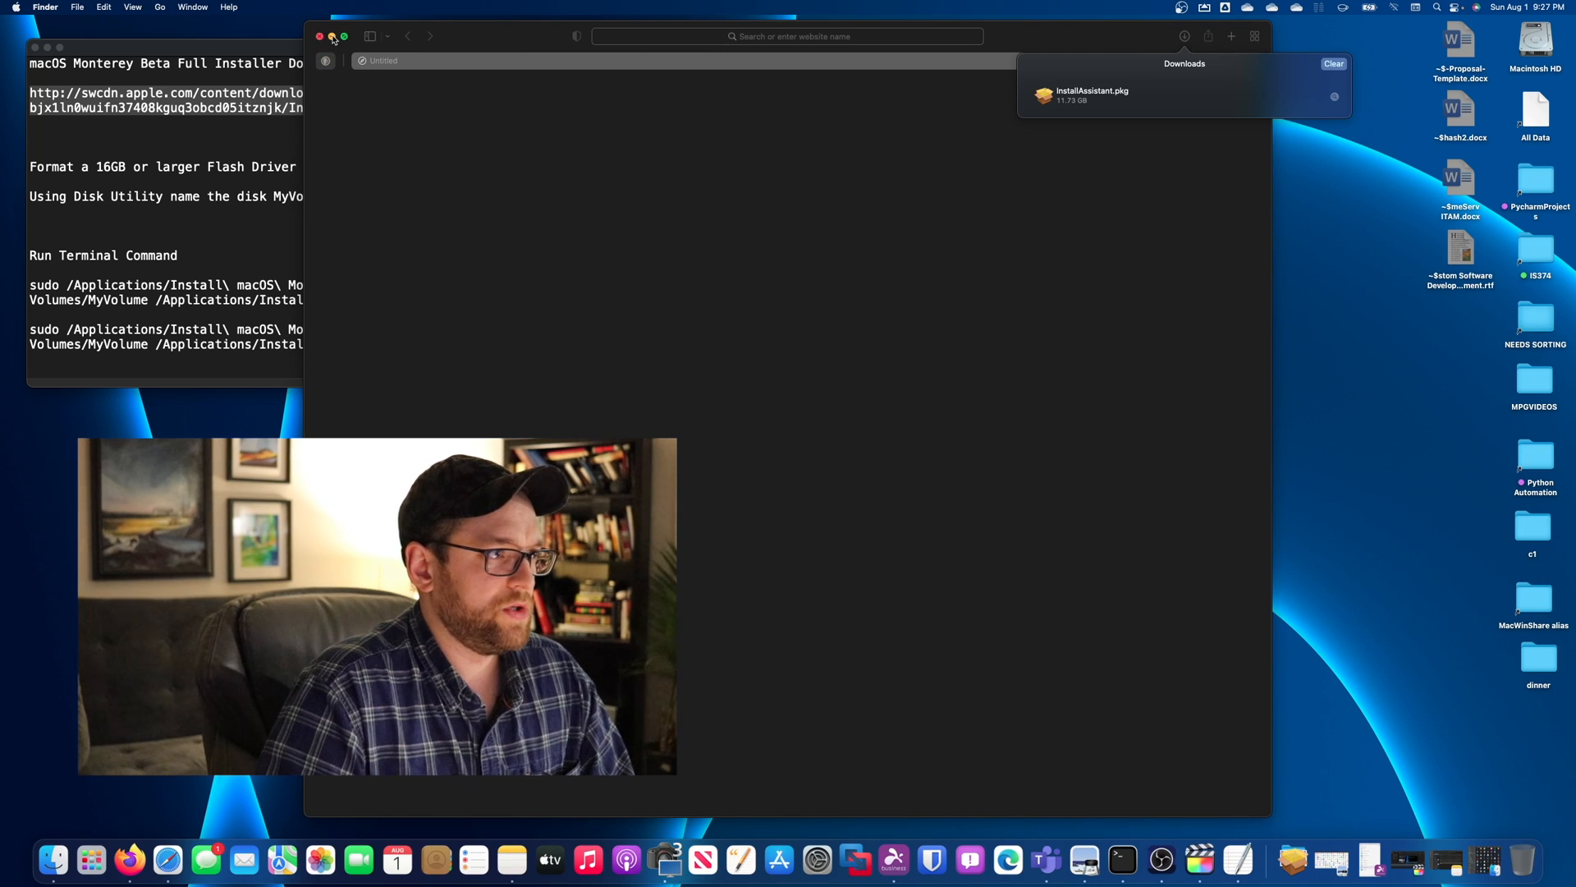
- Close Safari and locate Install macOS Monterey beta in Finder's Applications folder
{"action": "left_click", "coordinate": [320, 38]}
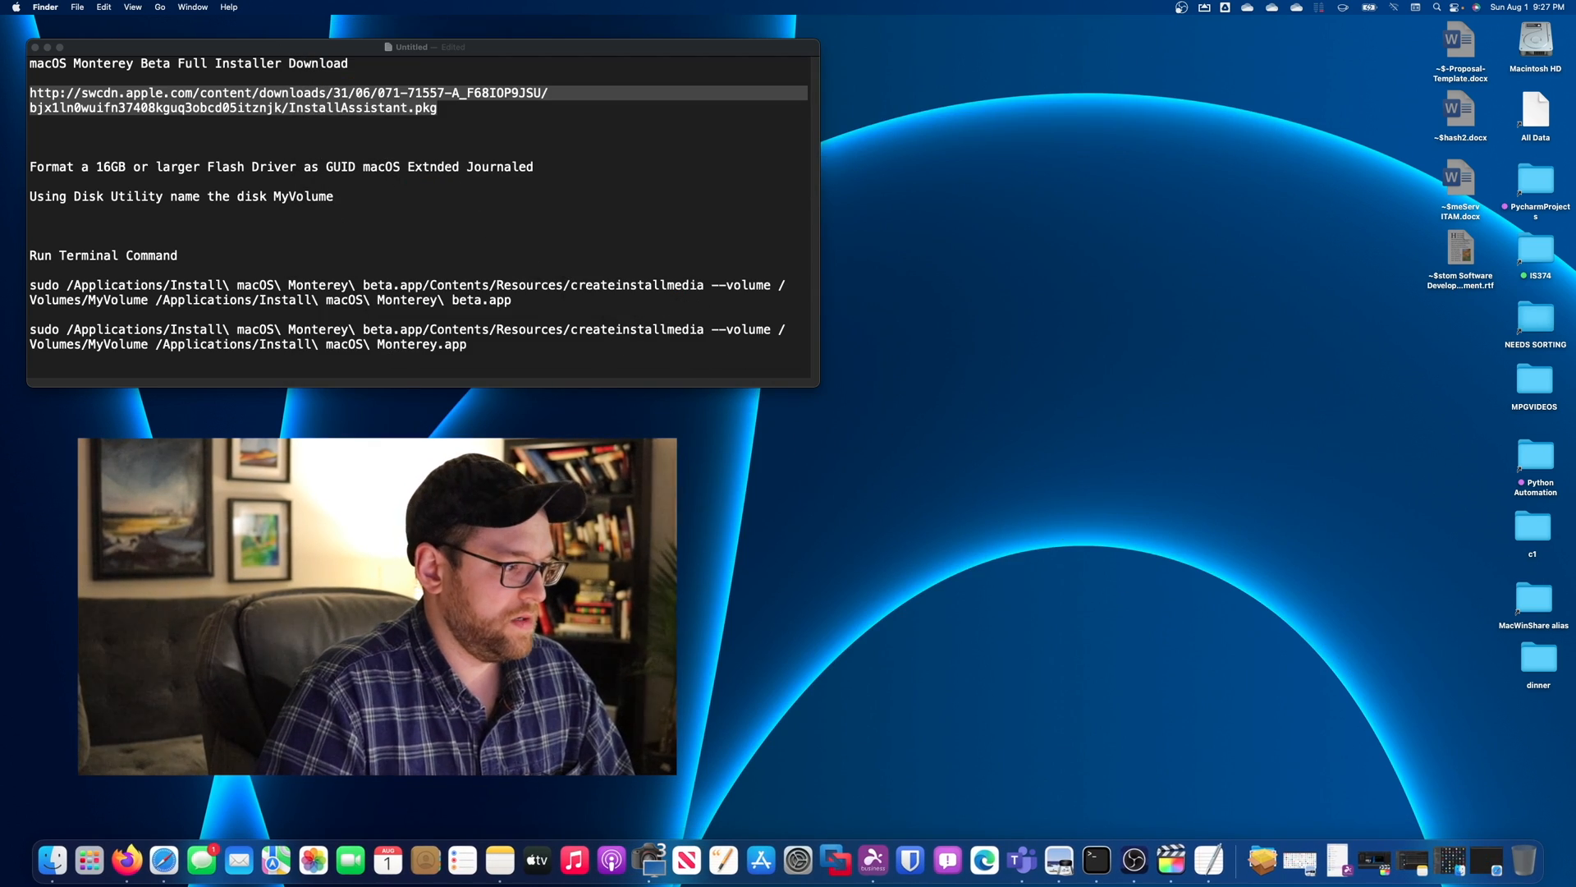
{"action": "left_click", "coordinate": [50, 859]}
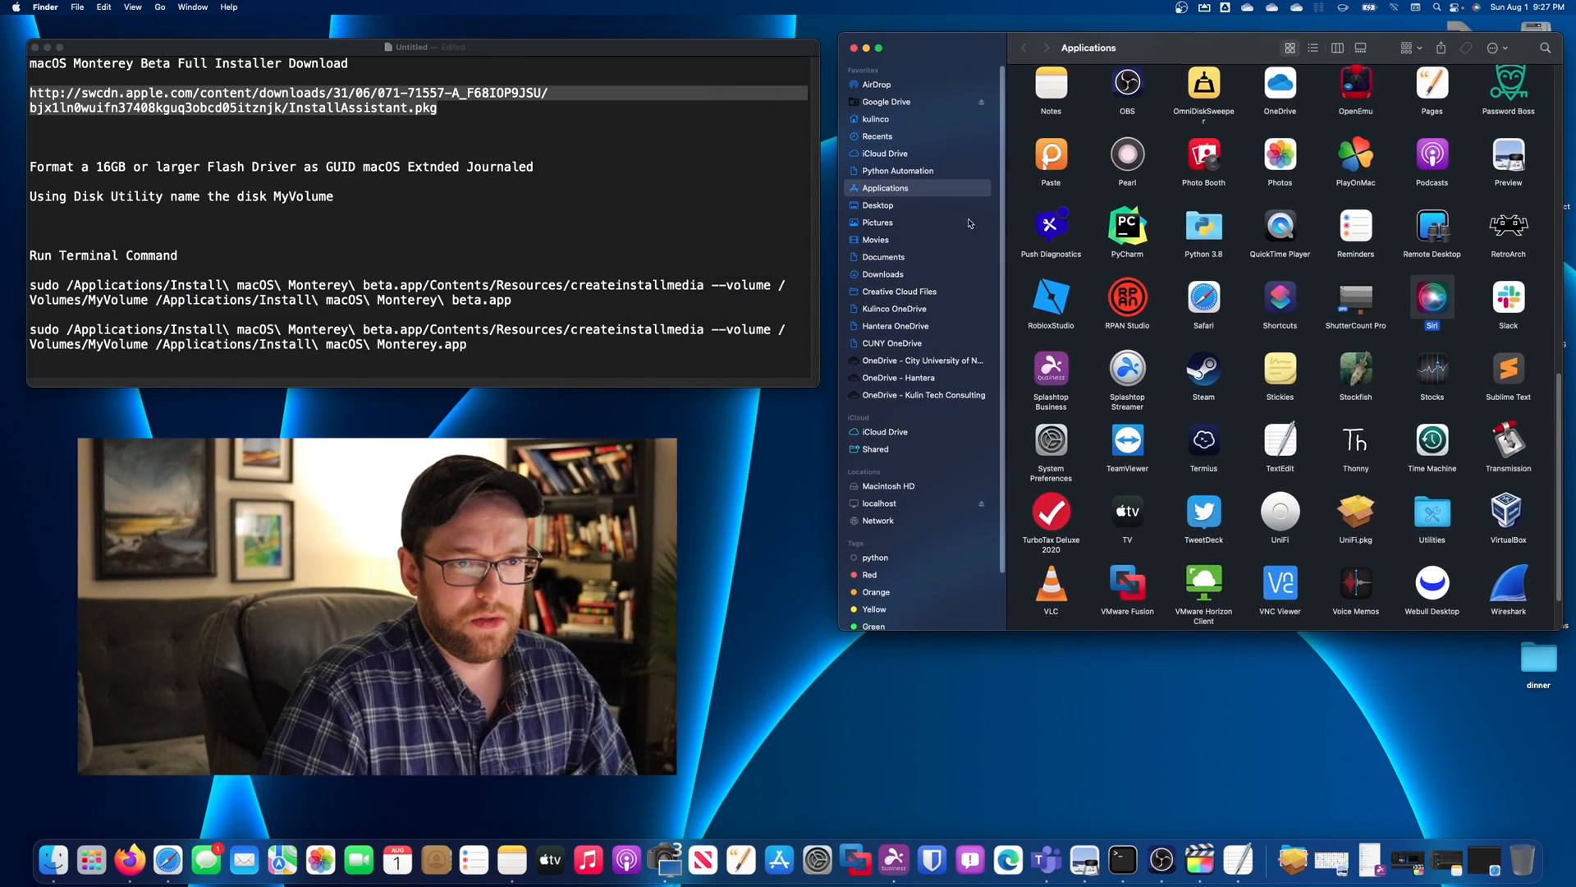
{"action": "scroll", "scroll_direction": "up", "scroll_amount": 3}
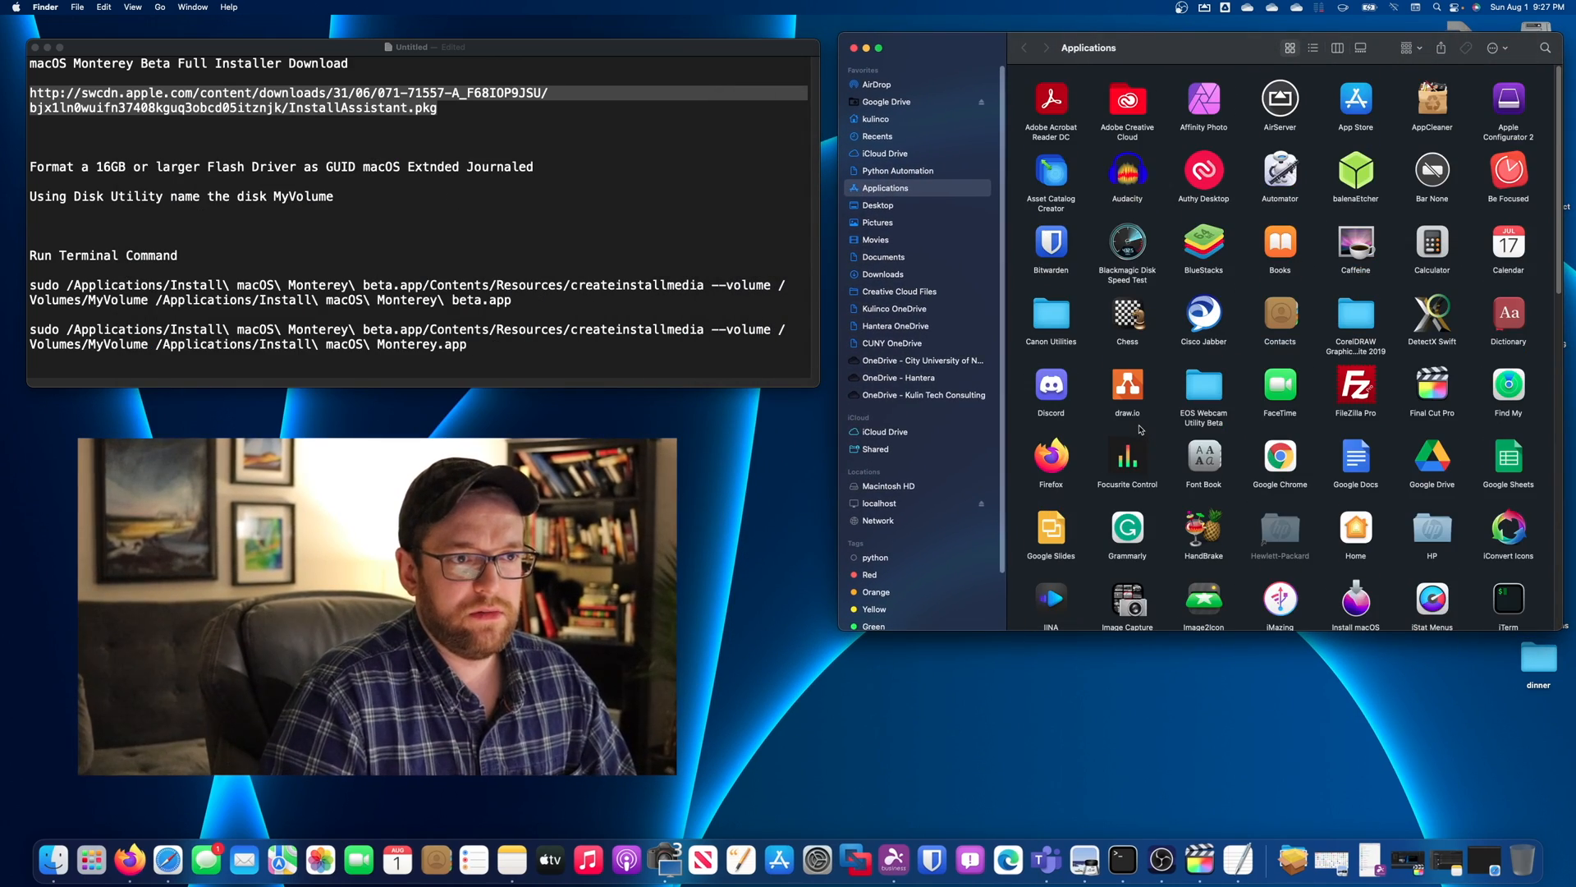
{"action": "left_click", "coordinate": [1354, 583]}
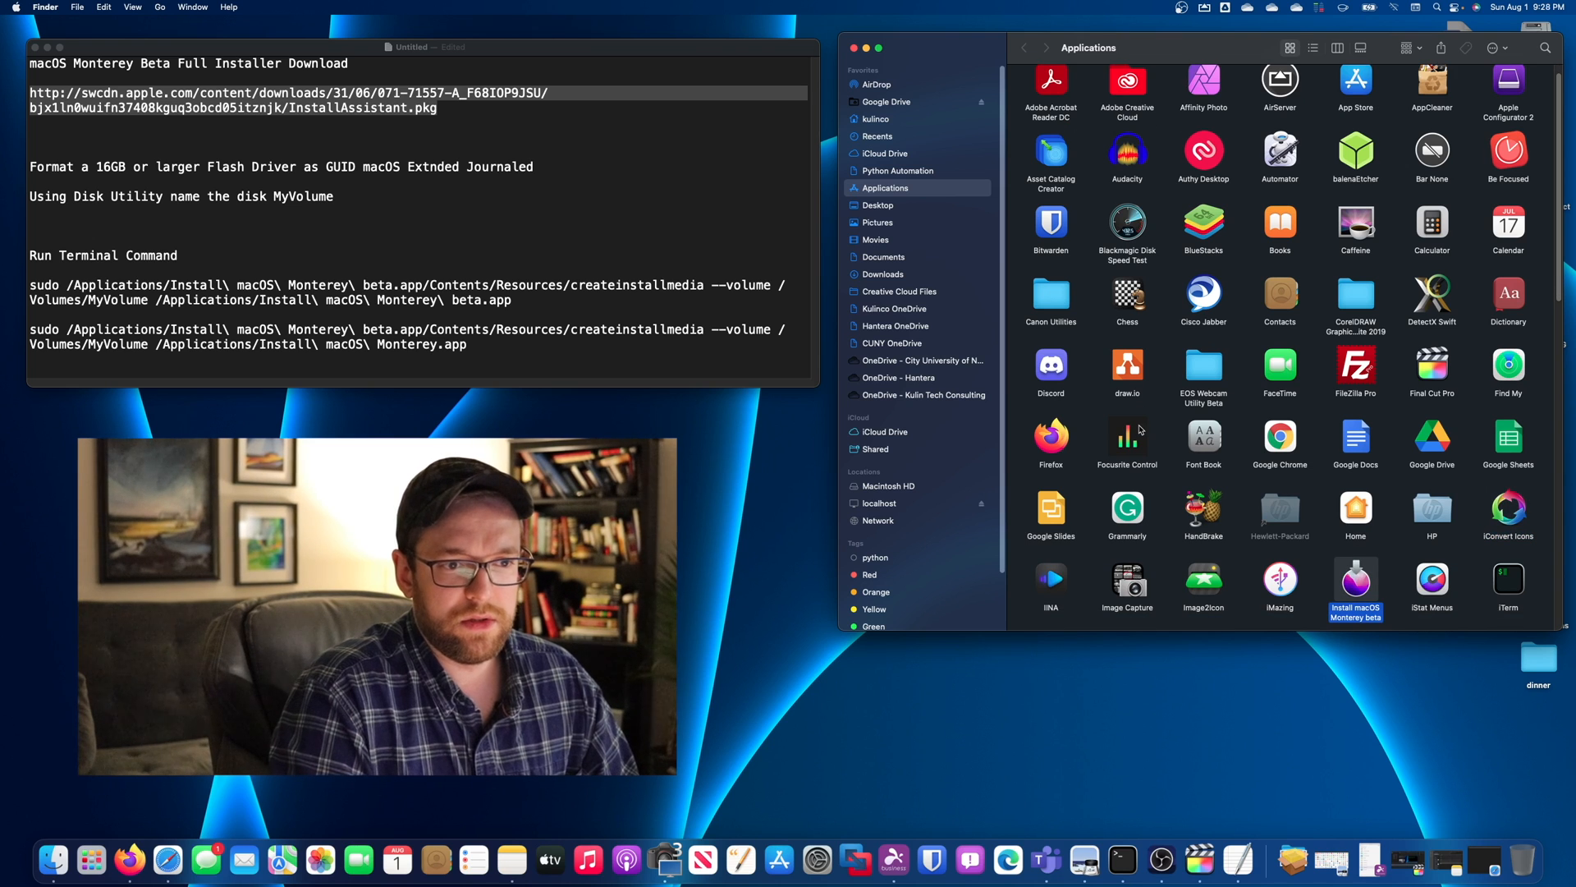
{"action": "scroll", "scroll_direction": "down", "scroll_amount": 3}
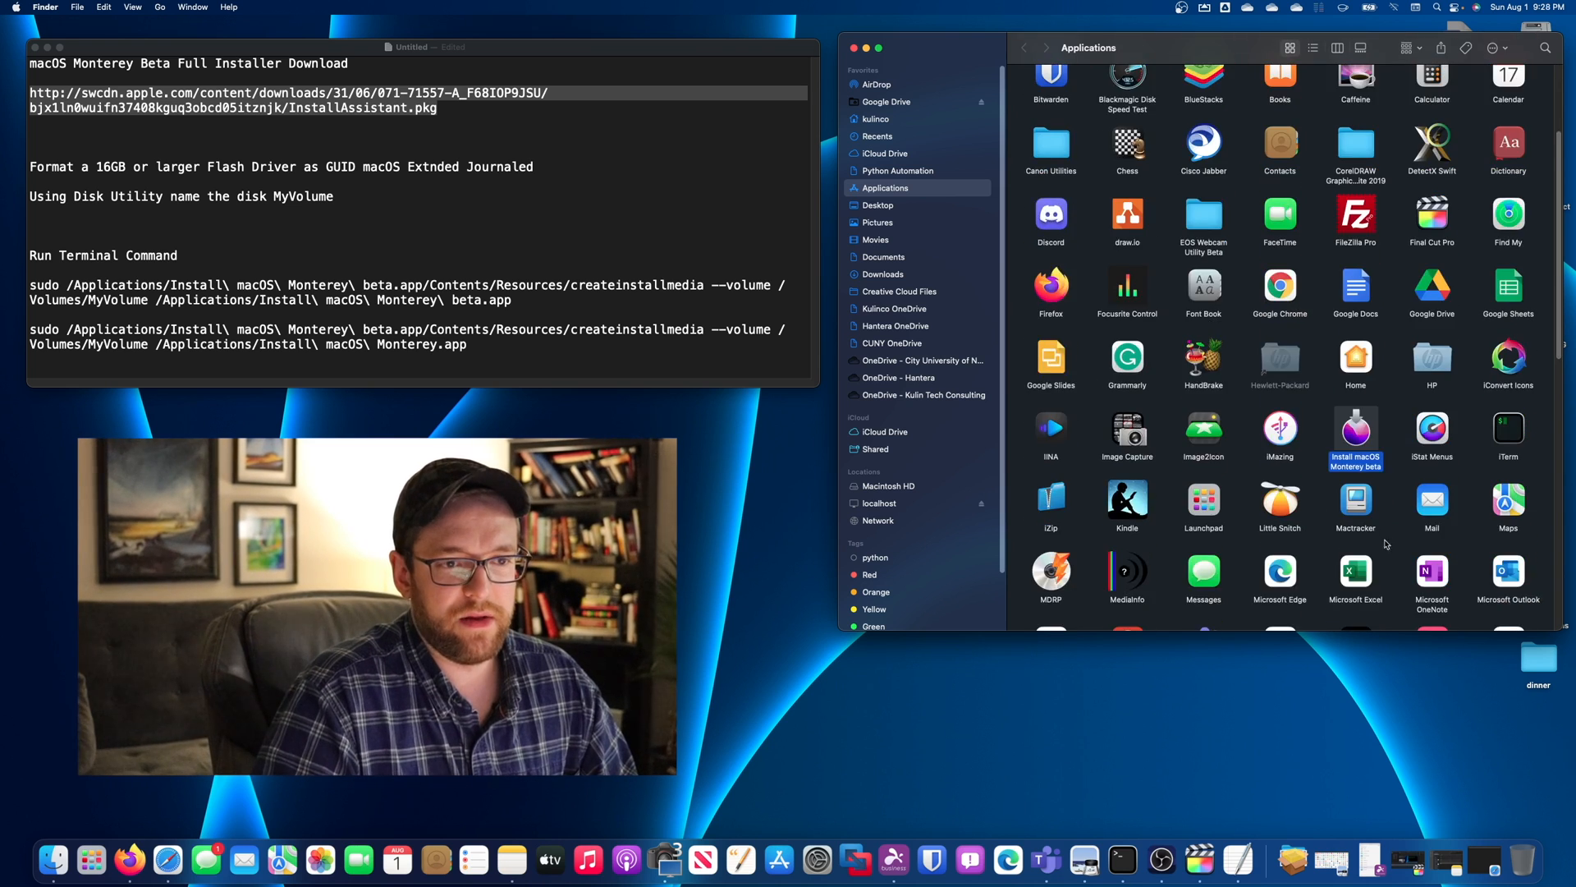
{"action": "scroll", "scroll_direction": "down", "scroll_amount": 3}
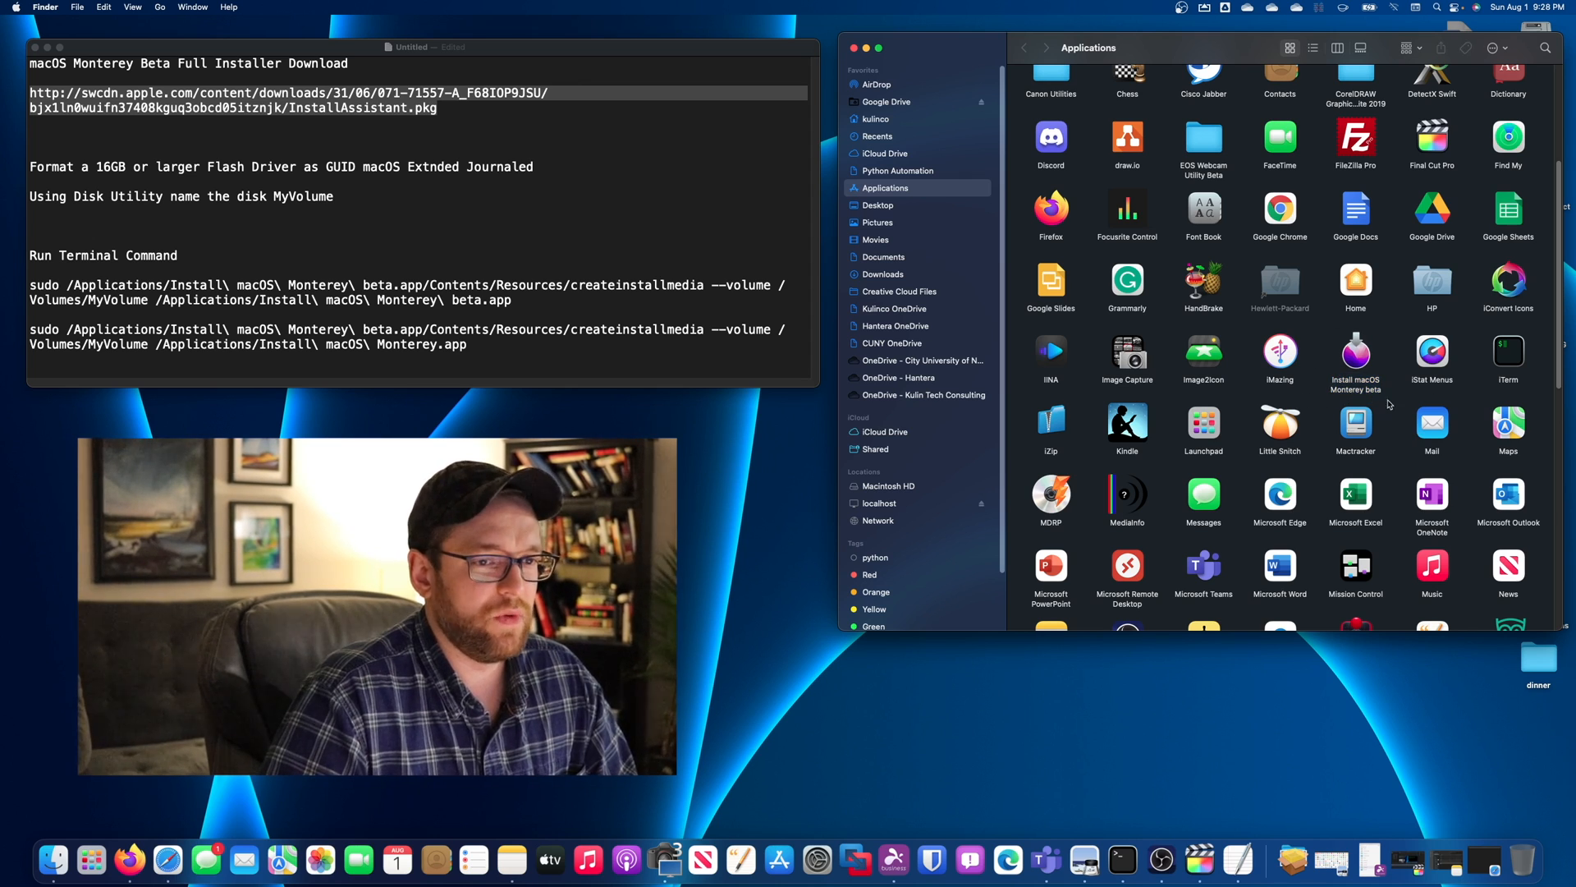
{"action": "mouse_move", "coordinate": [781, 182]}
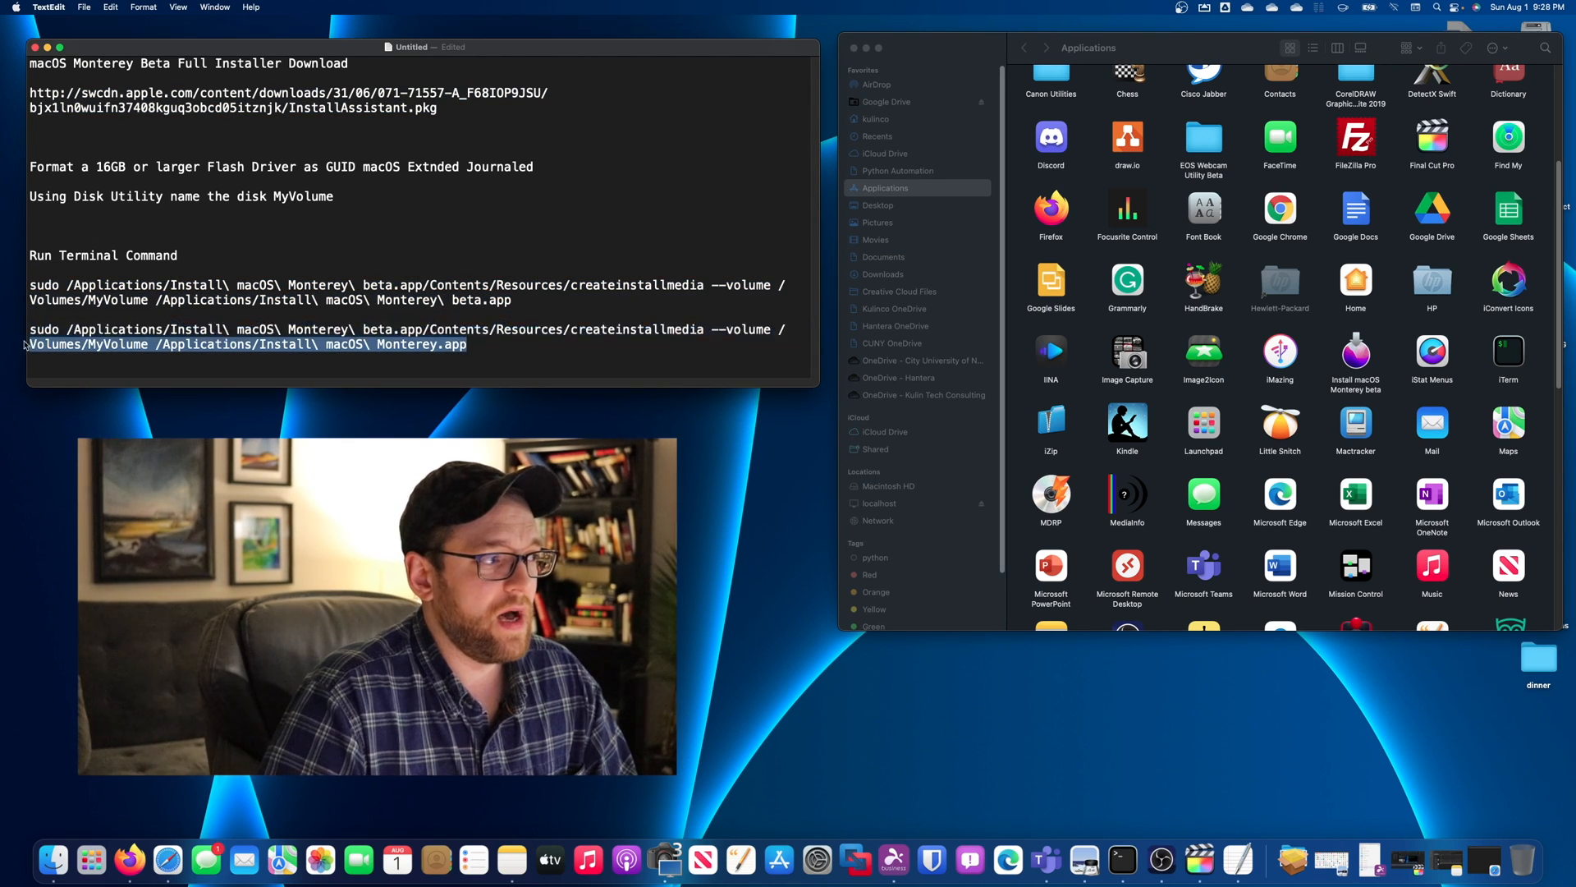
{"action": "triple_click", "coordinate": [403, 328]}
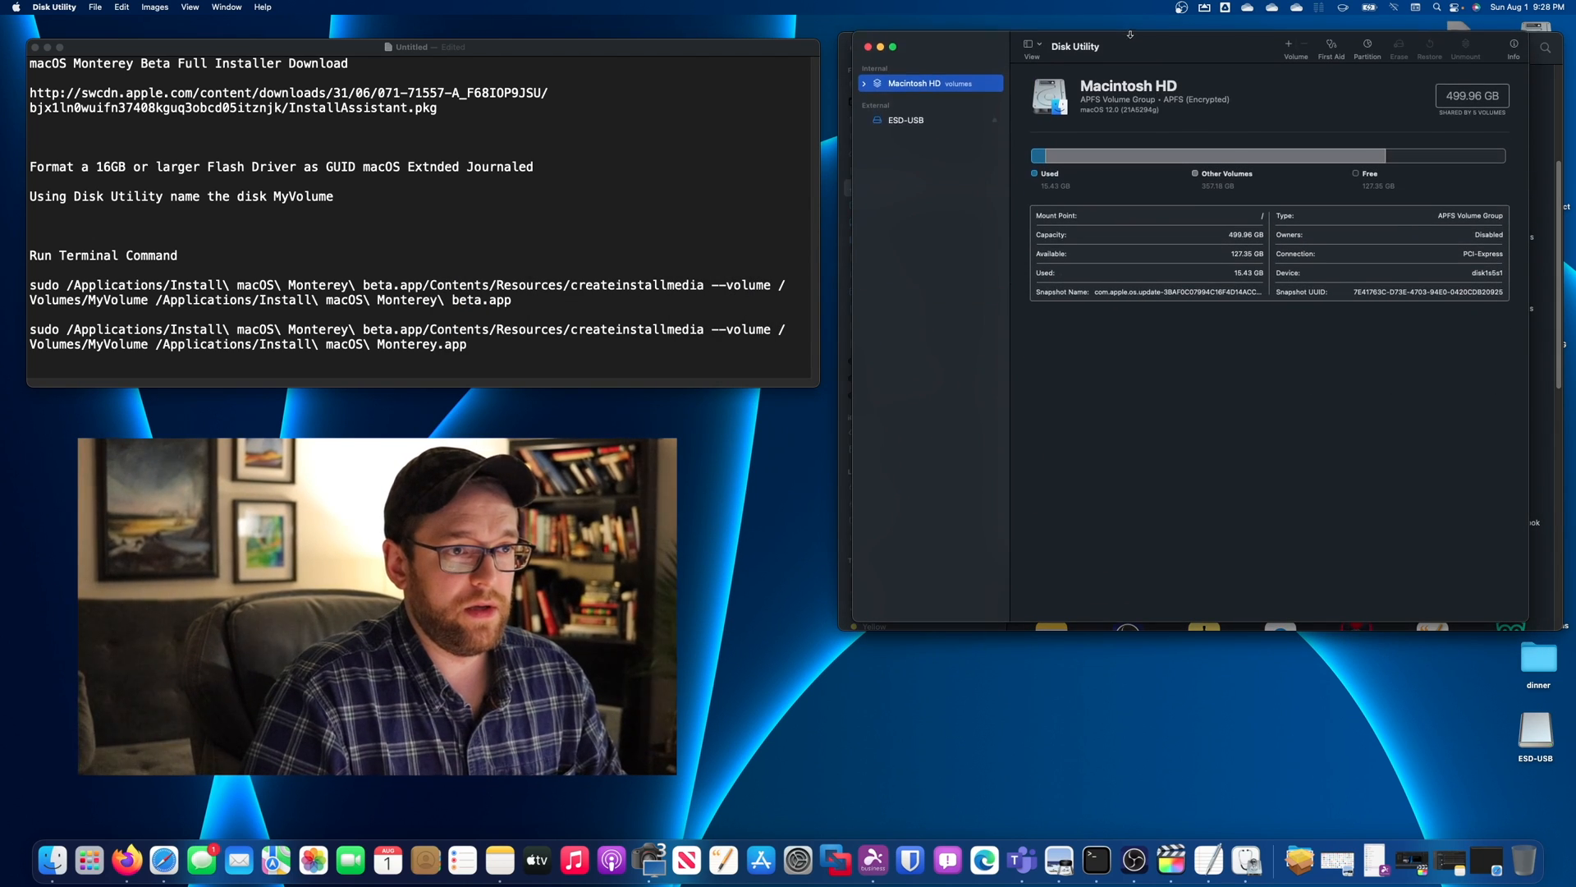
- Switch Disk Utility to Show All Devices so physical drives are listed
{"action": "left_click", "coordinate": [915, 88]}
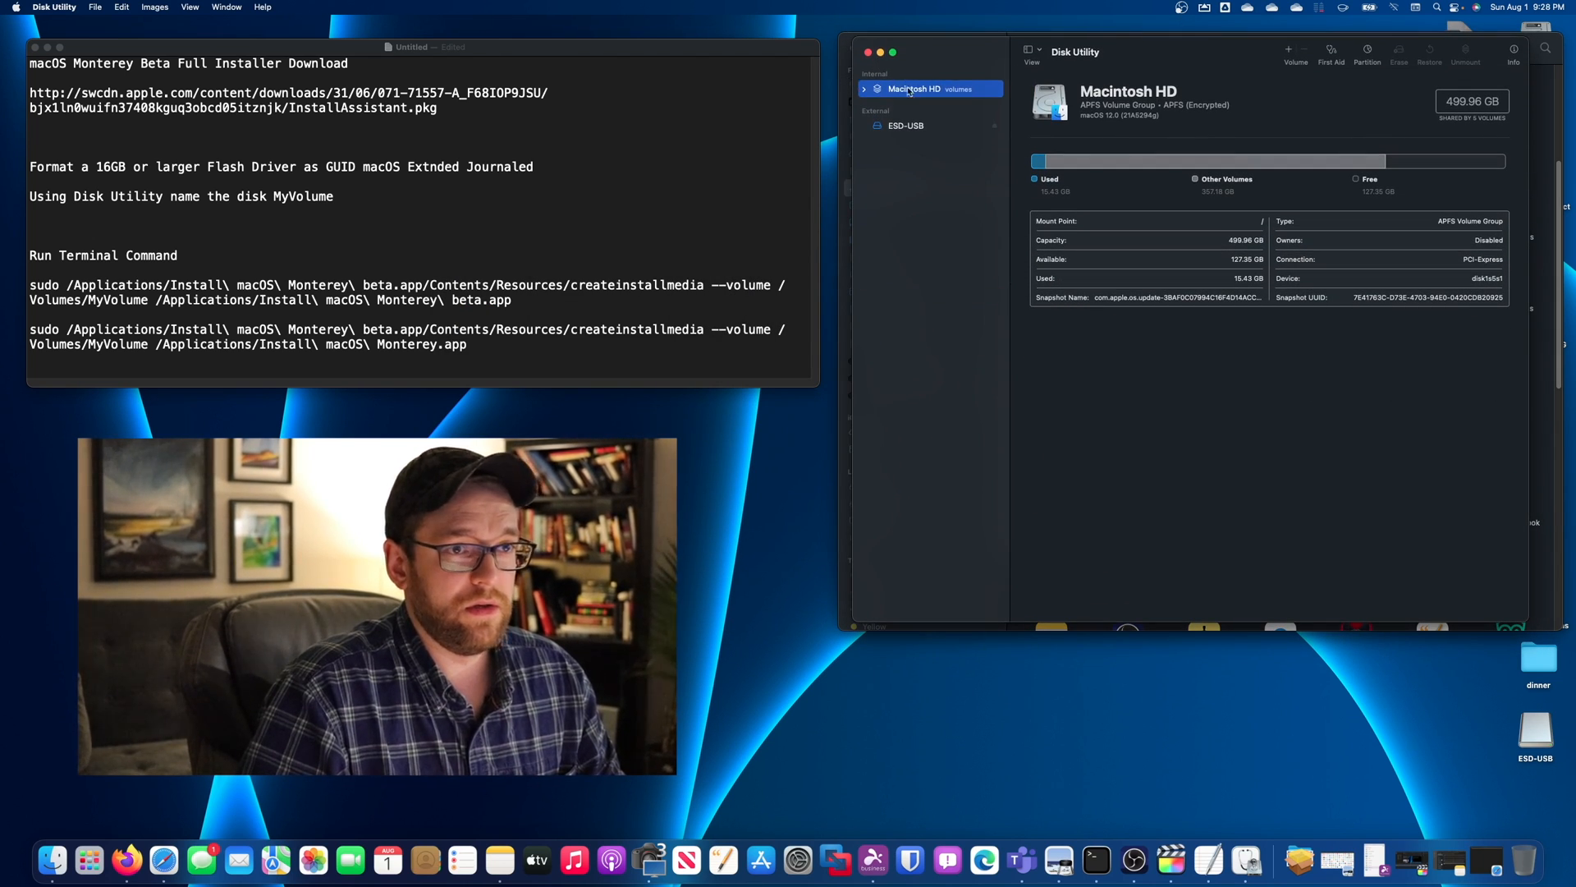
{"action": "left_click", "coordinate": [191, 7]}
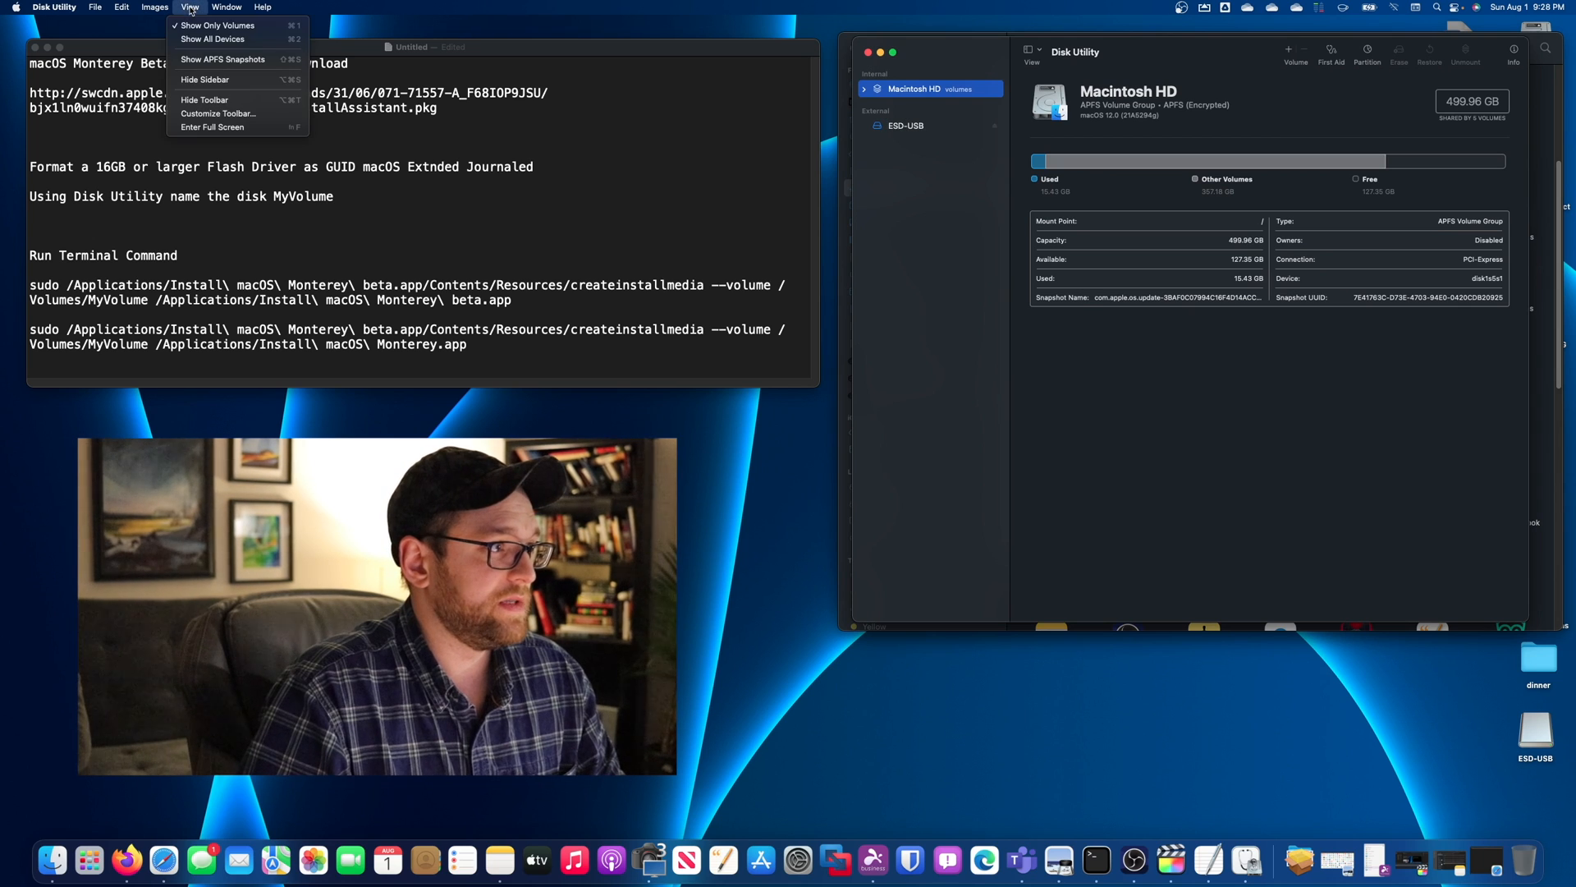
{"action": "left_click", "coordinate": [212, 40]}
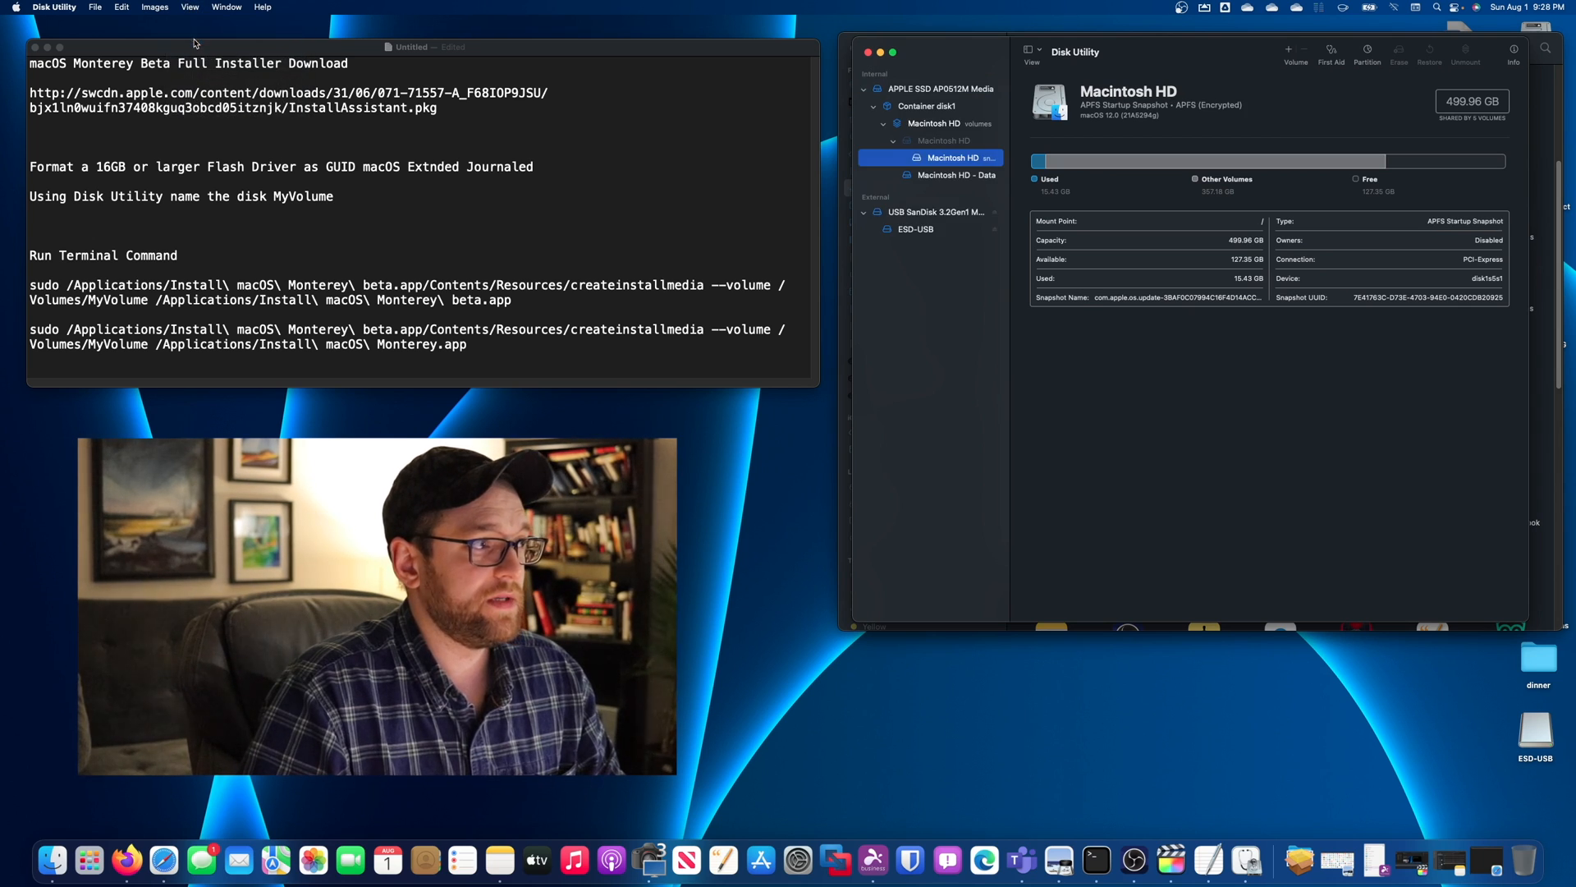
- Select the whole USB SanDisk 3.2Gen1 Media drive rather than its ESD-USB volume
{"action": "left_click", "coordinate": [931, 212]}
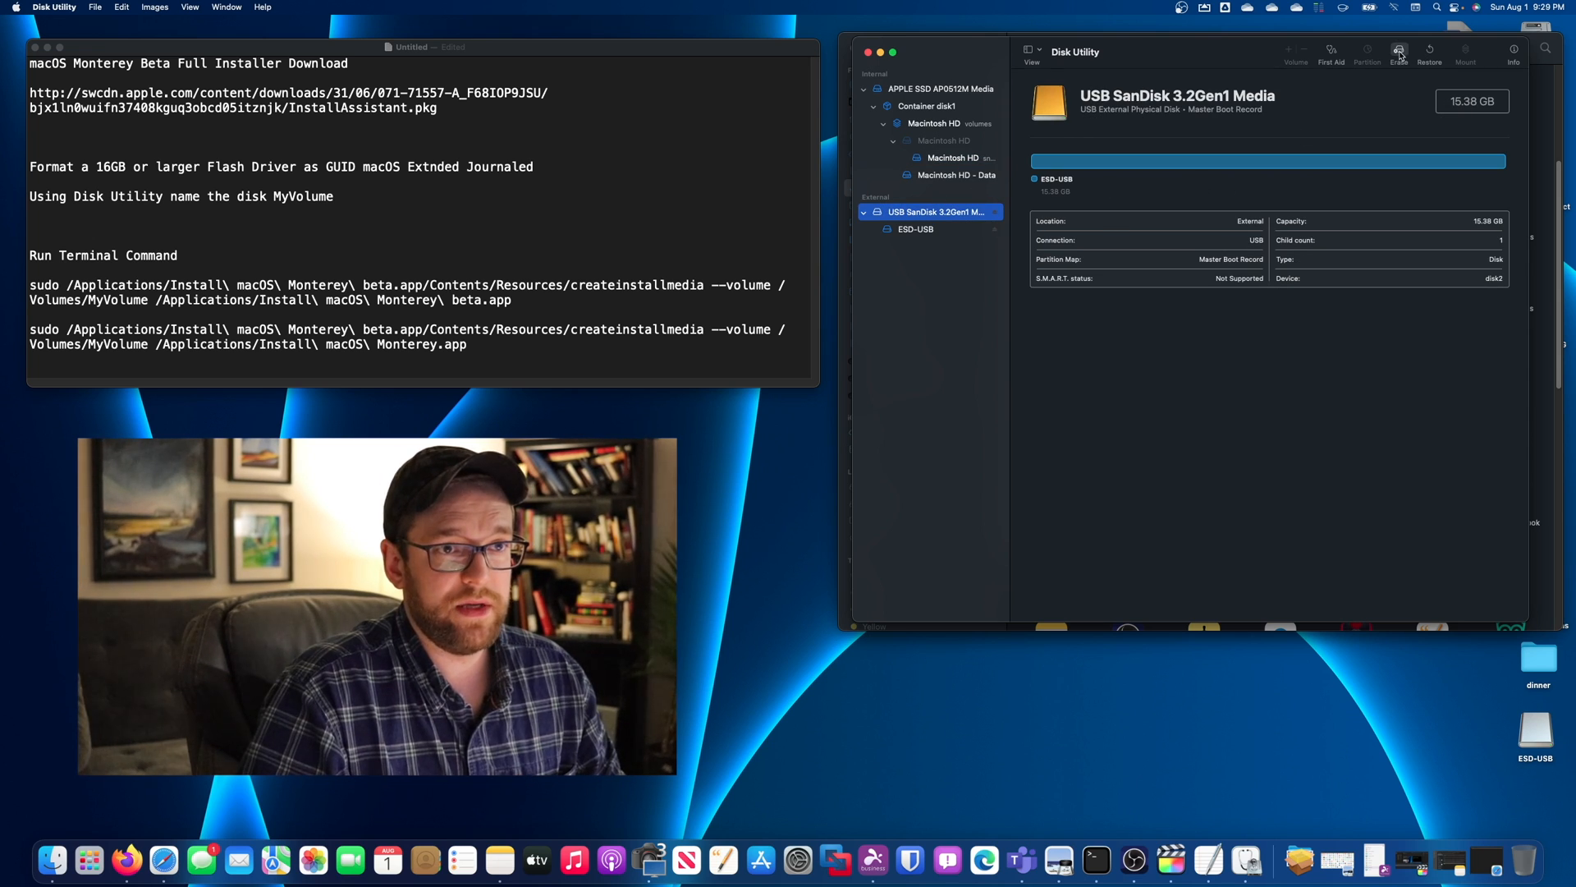
{"action": "left_click", "coordinate": [916, 230]}
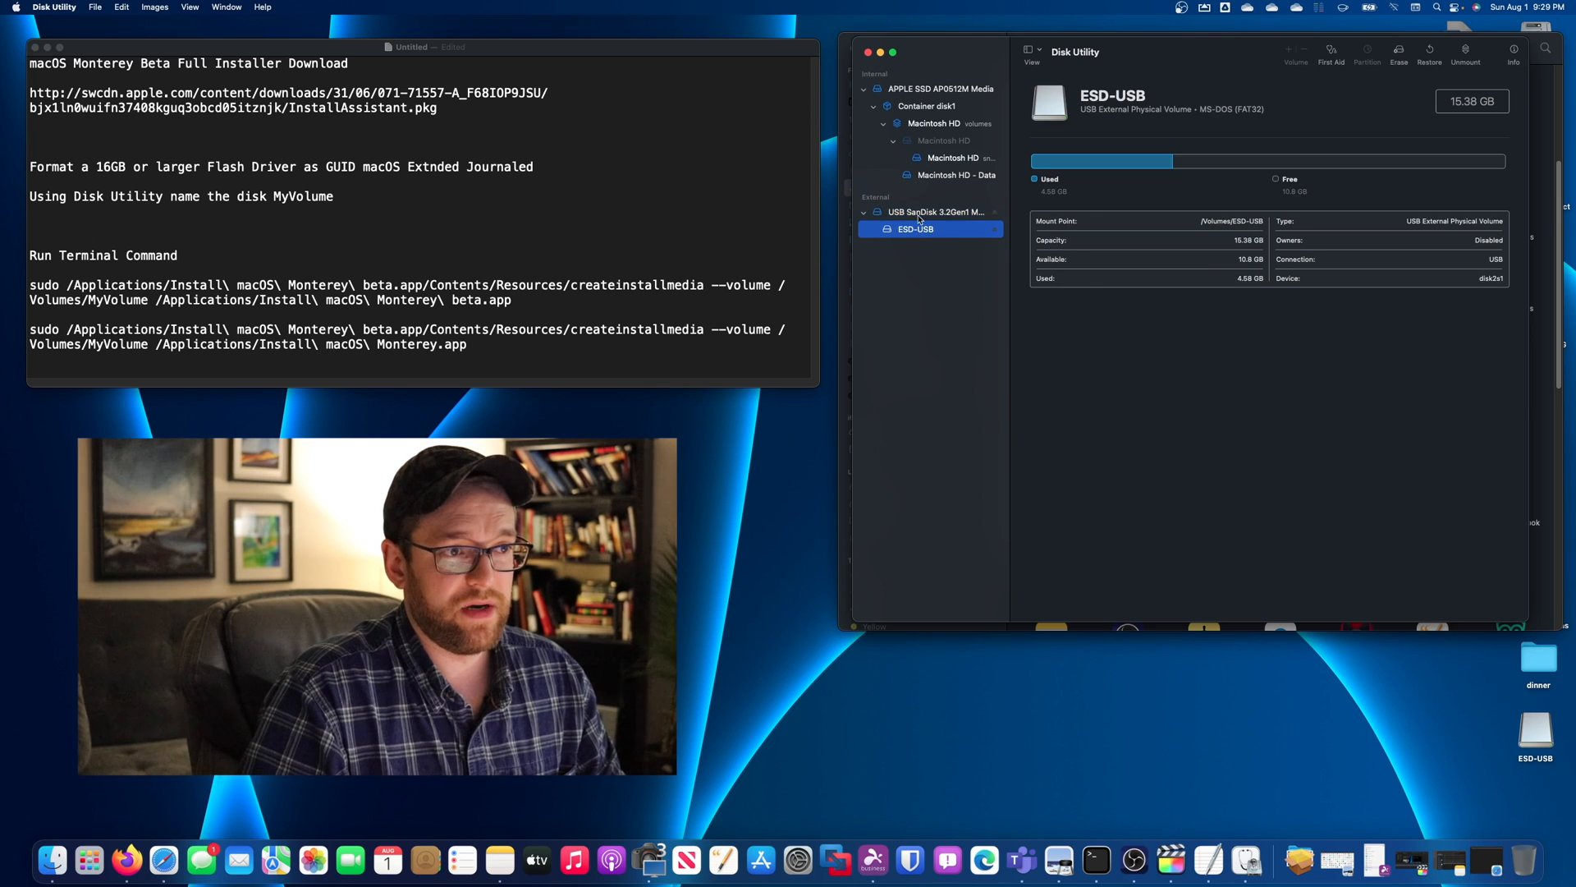
{"action": "left_click", "coordinate": [933, 212]}
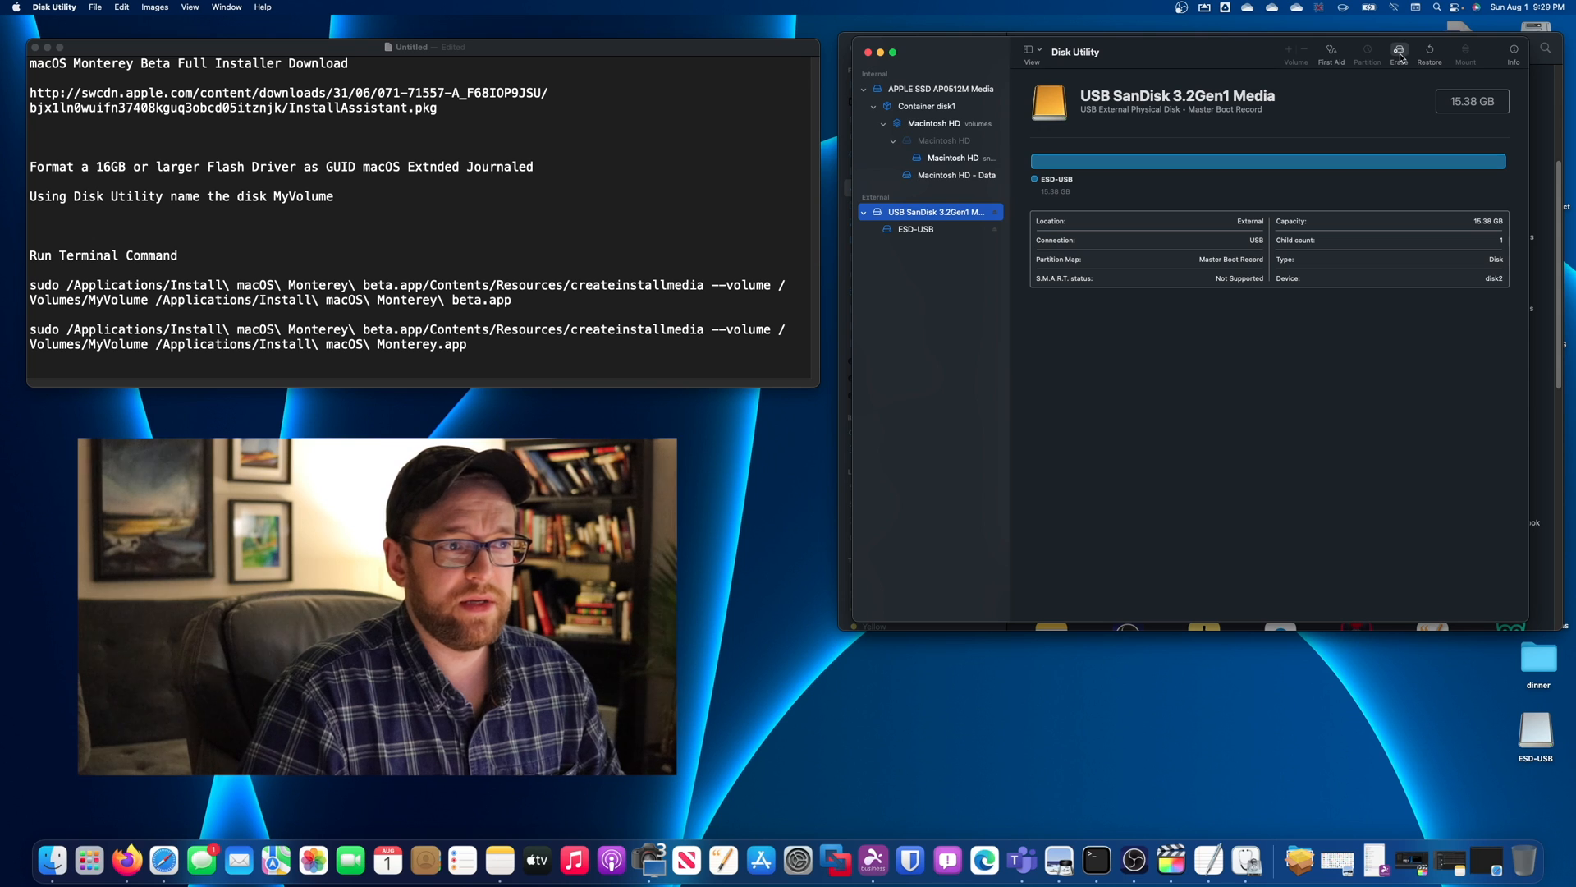
- Erase the USB drive as MyVolume, Mac OS Extended (Journaled), GUID Partition Map
{"action": "left_click", "coordinate": [1399, 53]}
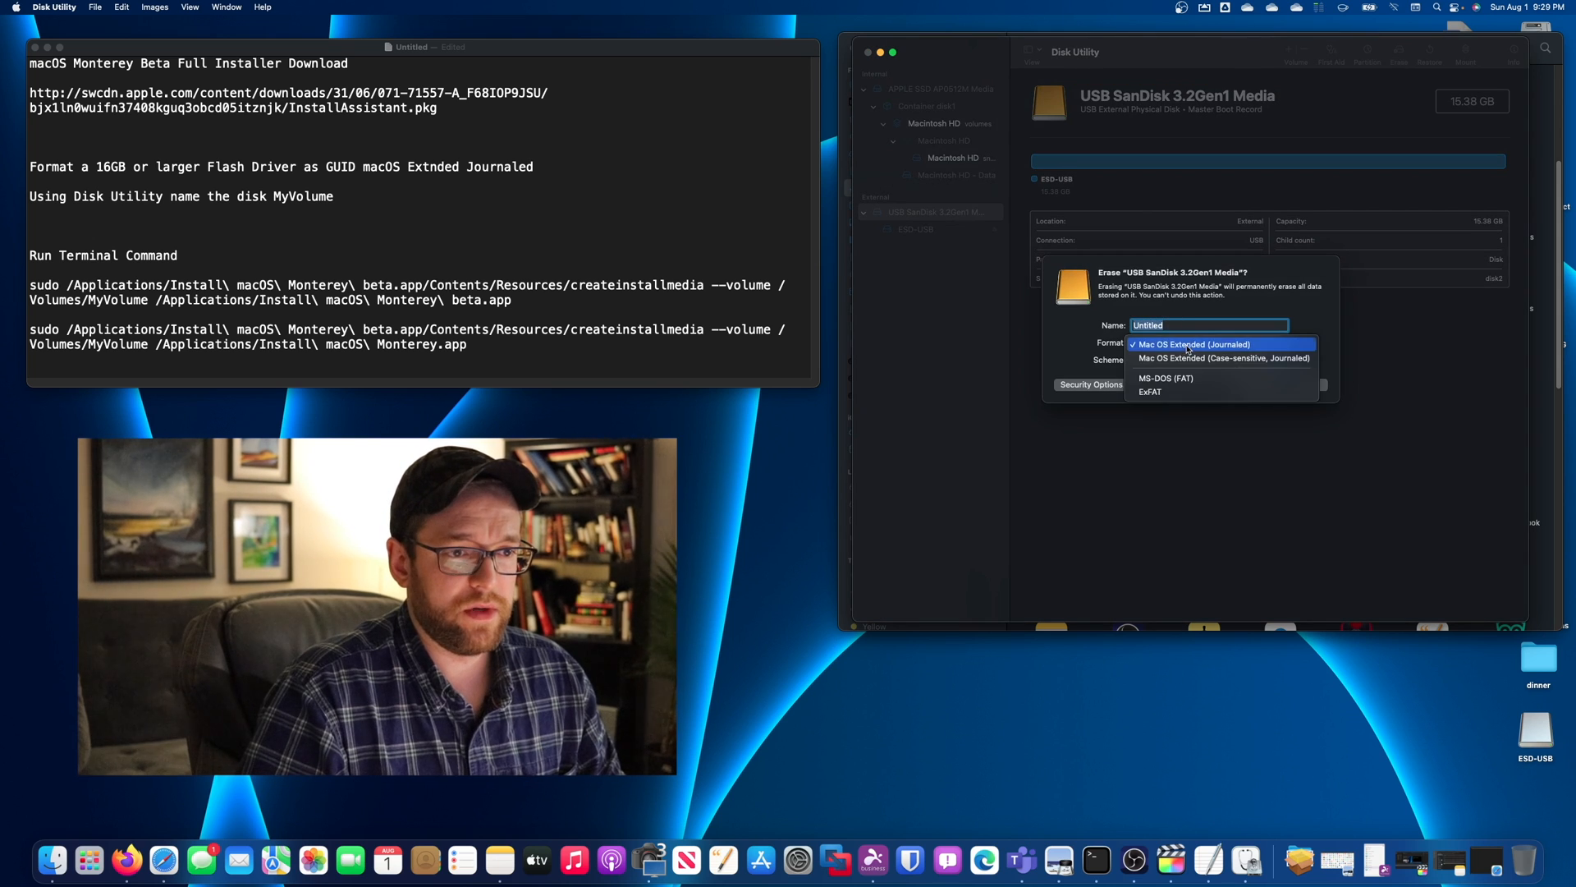
{"action": "left_click", "coordinate": [1197, 343]}
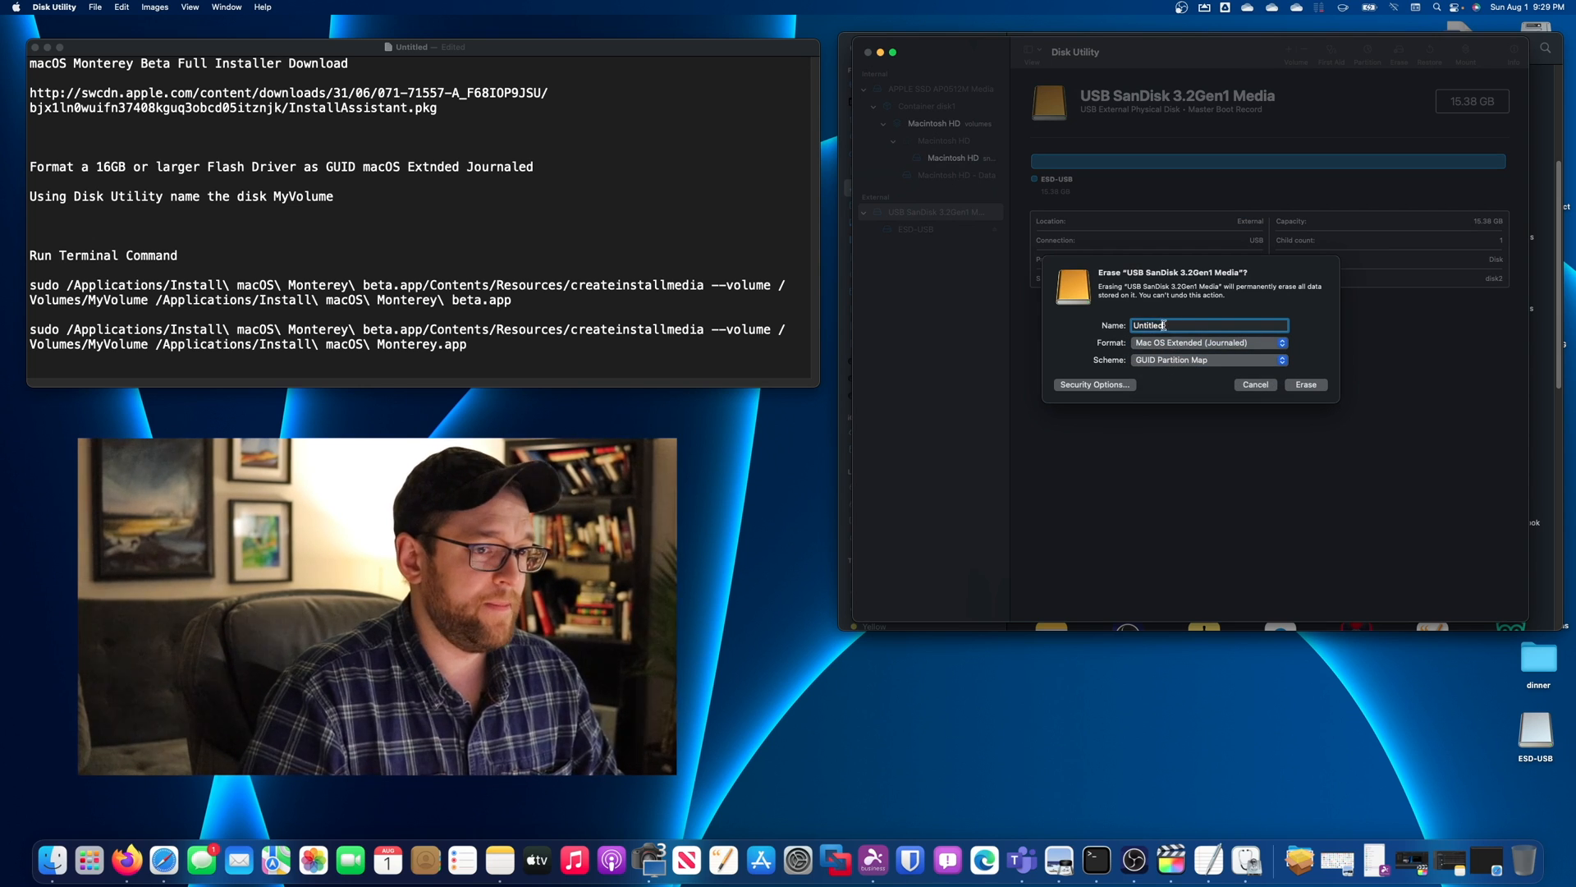
{"action": "type", "text": "MyVO"}
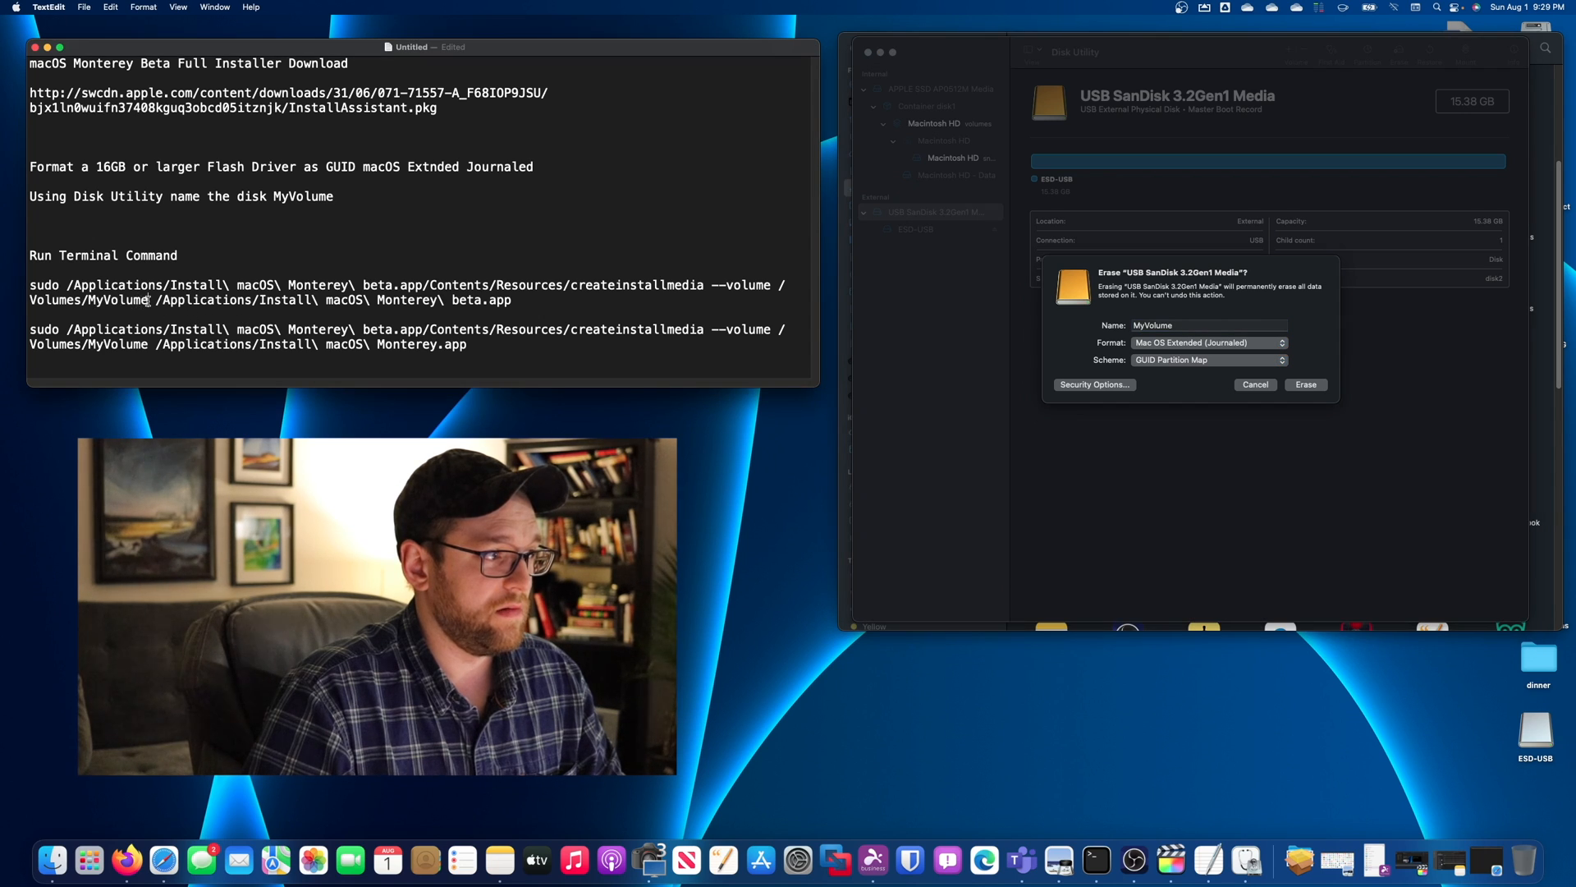
{"action": "double_click", "coordinate": [115, 299]}
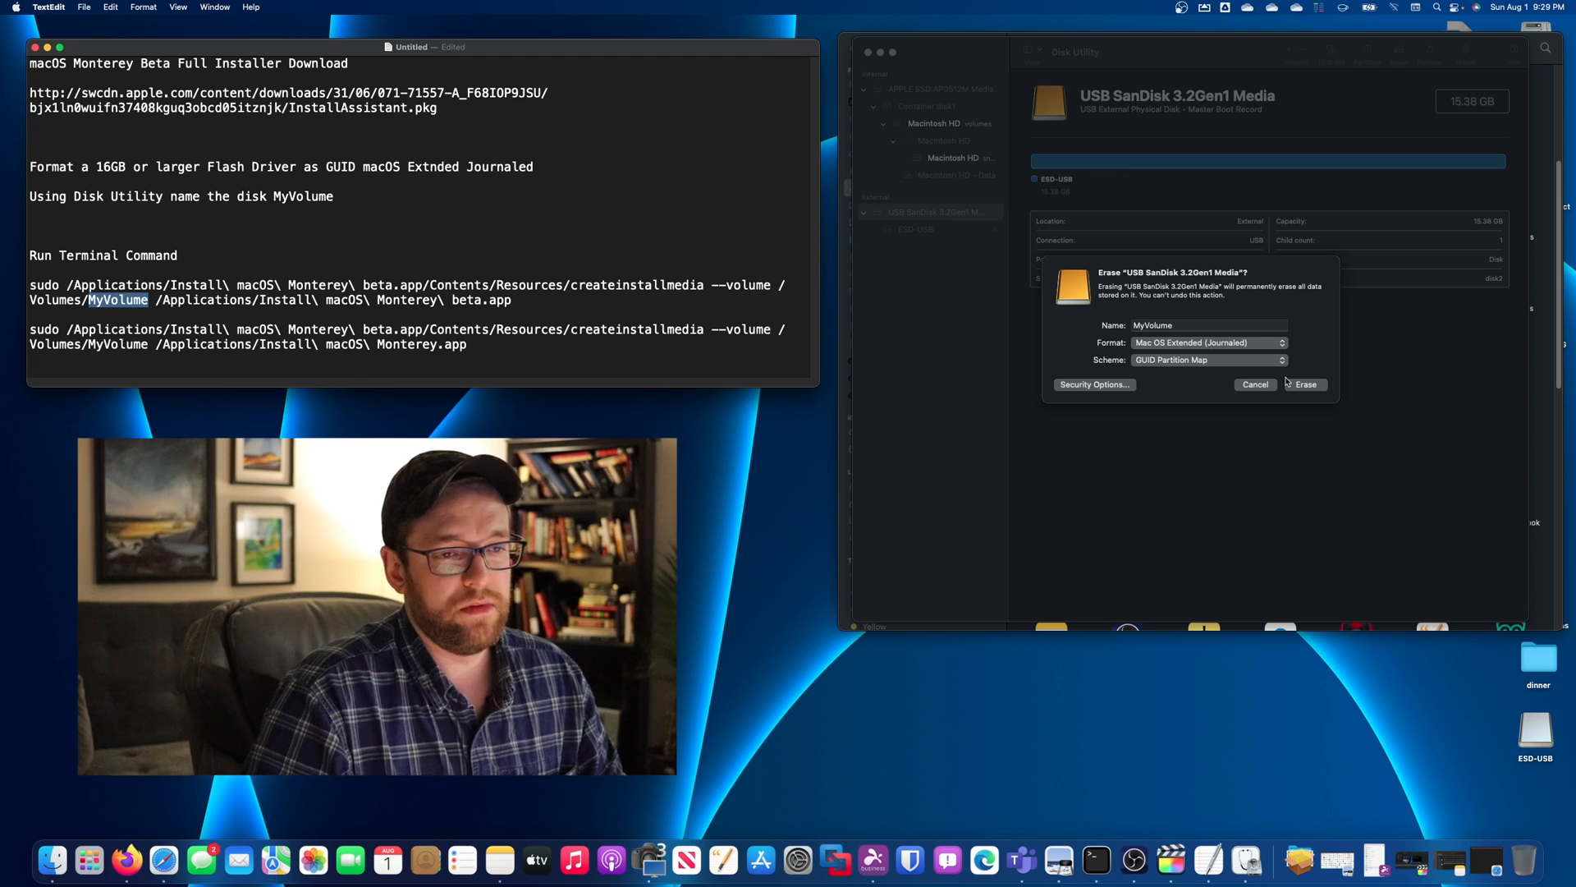
{"action": "mouse_move", "coordinate": [1051, 333]}
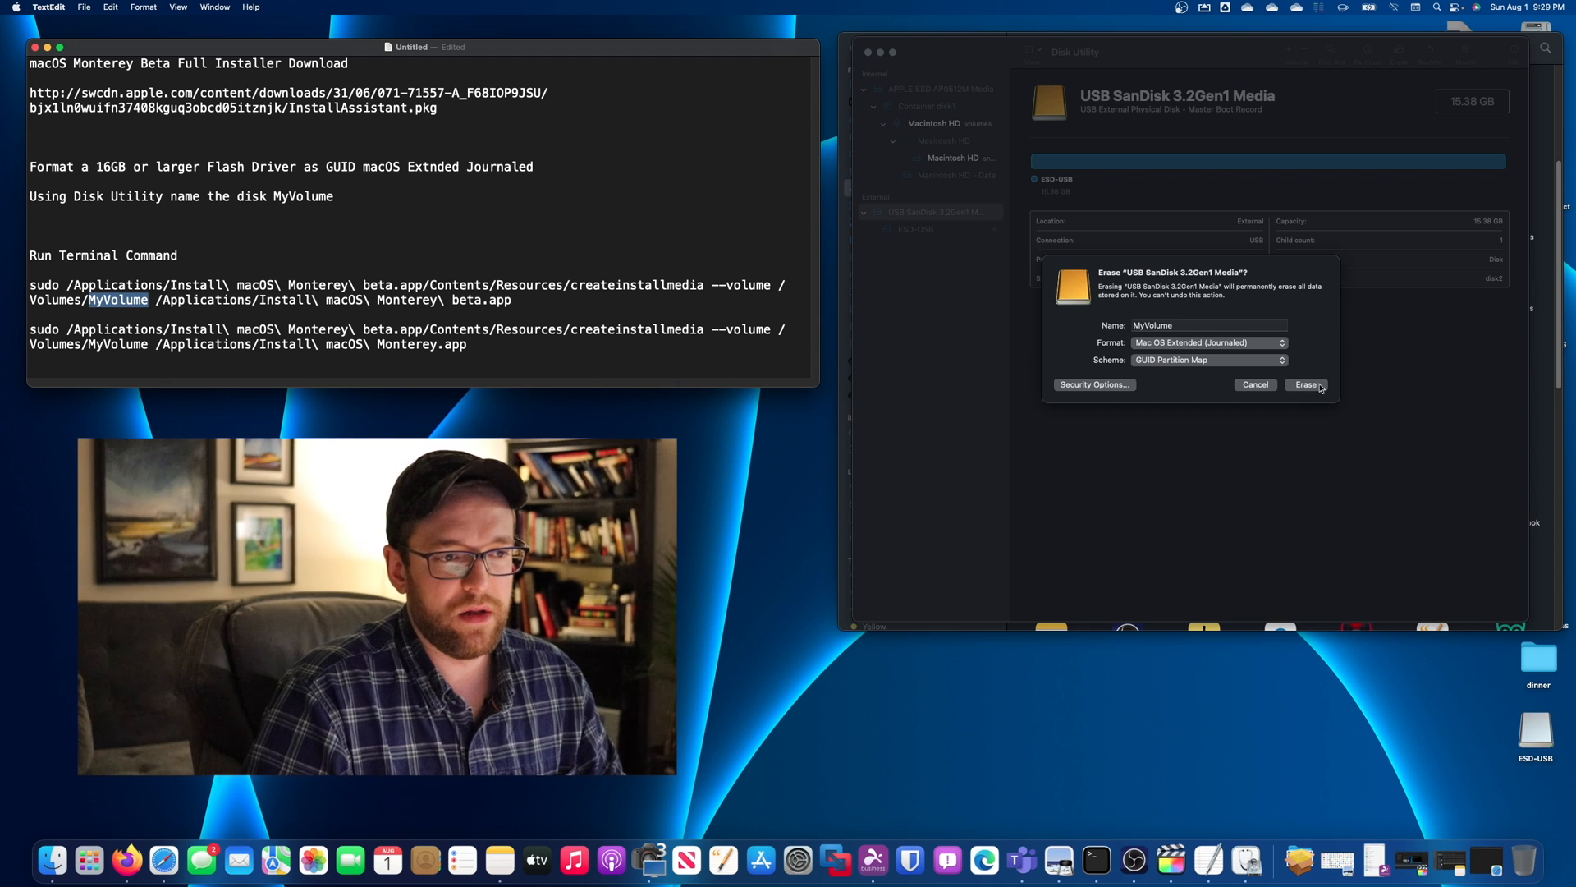
{"action": "left_click", "coordinate": [1306, 384]}
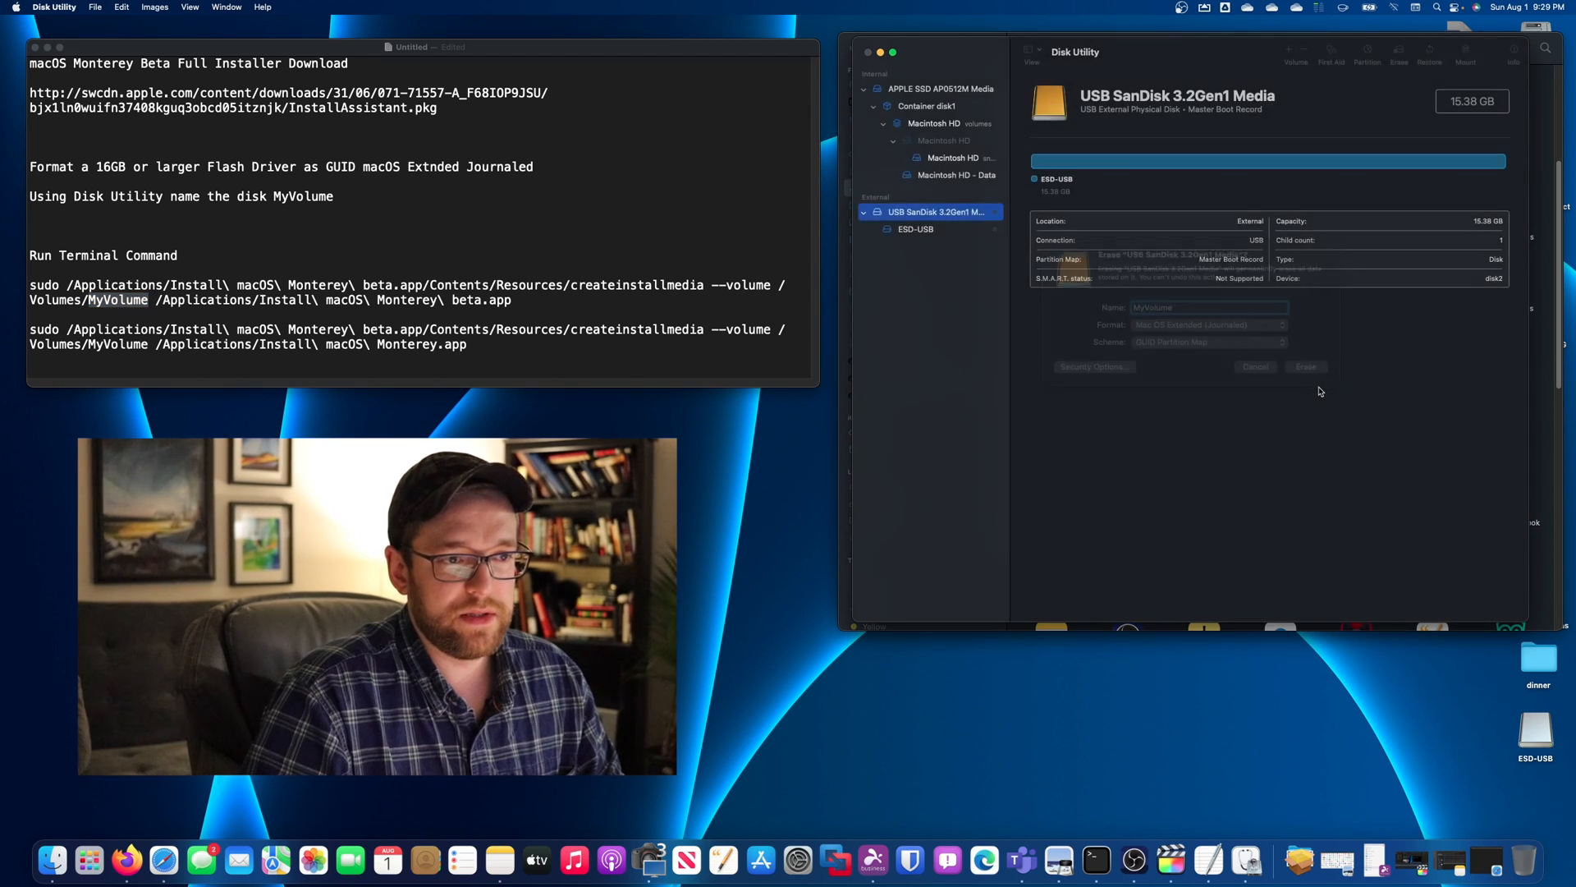
- Let the erase finish and dismiss the summary, leaving the MyVolume disk
{"action": "left_click", "coordinate": [1305, 366]}
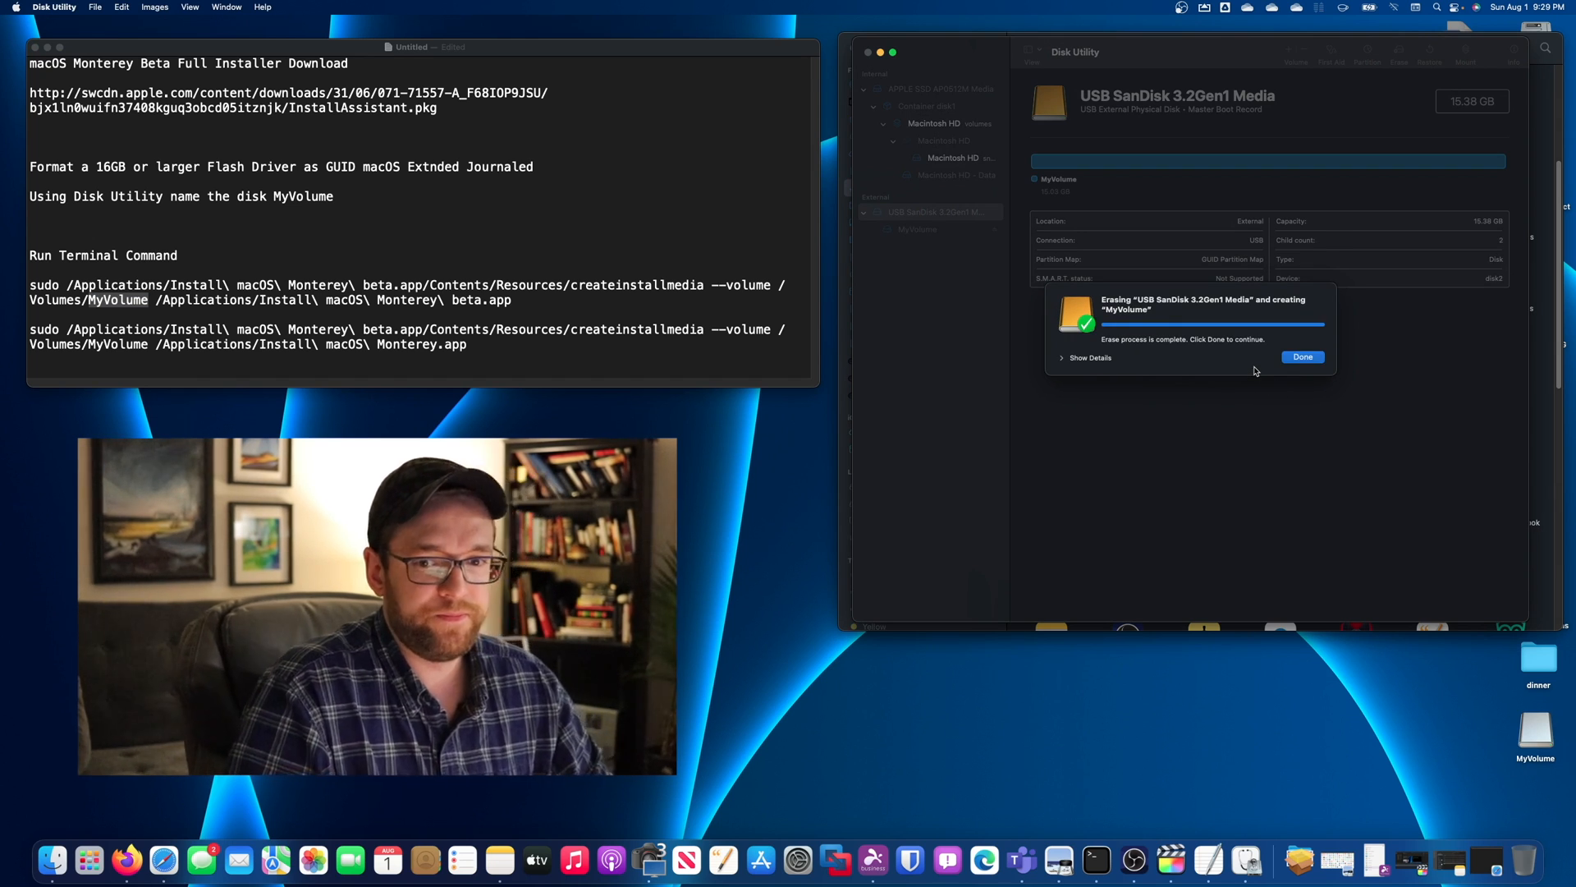
{"action": "left_click", "coordinate": [1302, 356]}
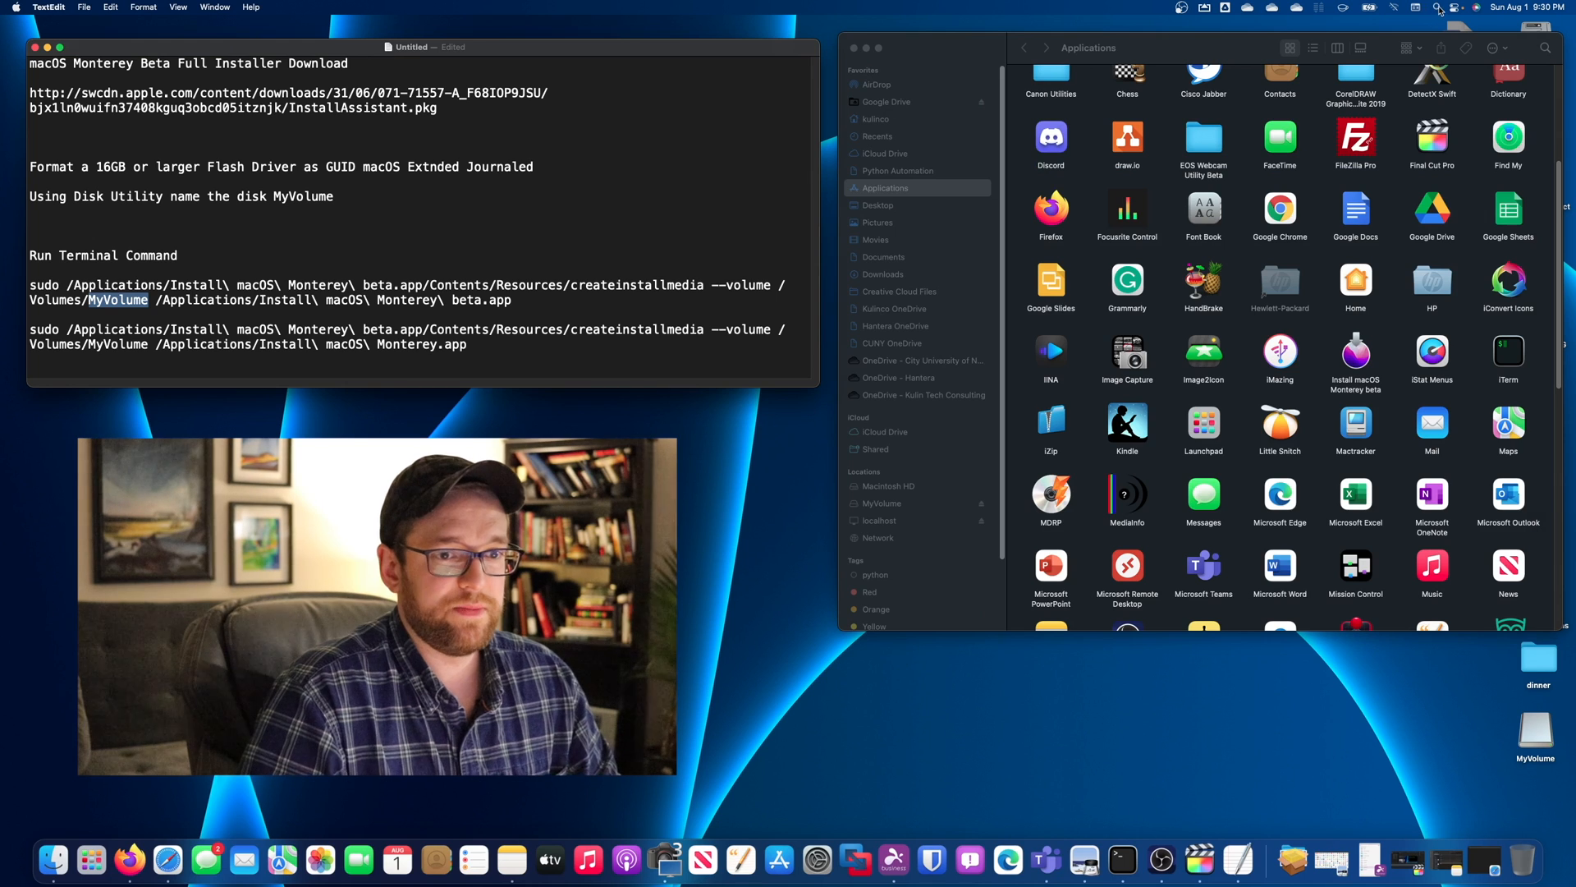
- Launch Terminal from Spotlight to get a fresh shell prompt
{"action": "type", "text": "terminal"}
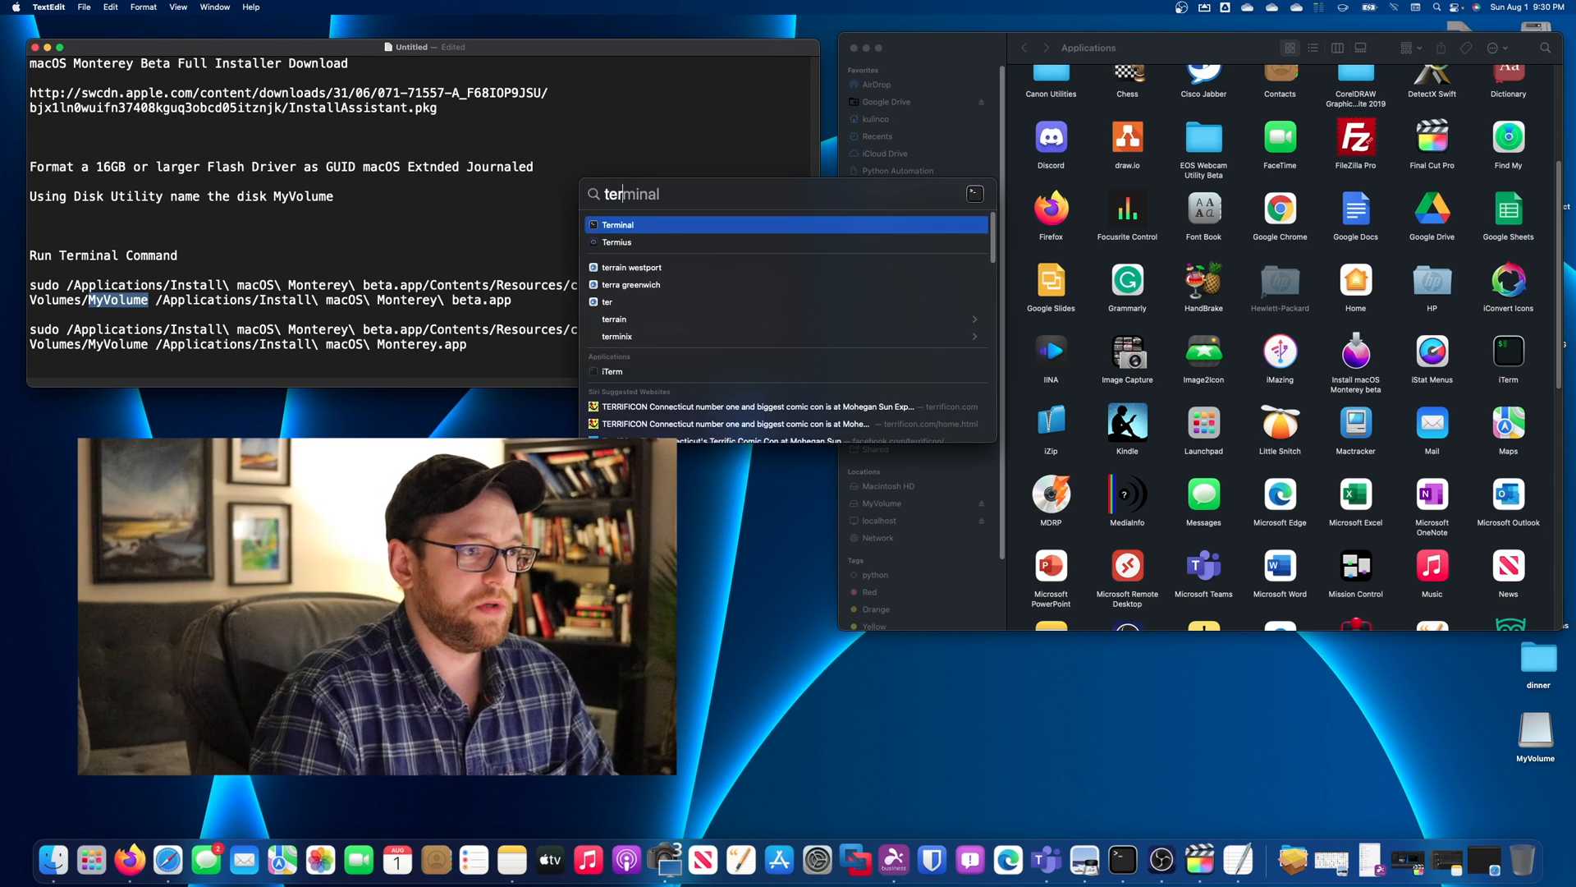
{"action": "left_click", "coordinate": [619, 225]}
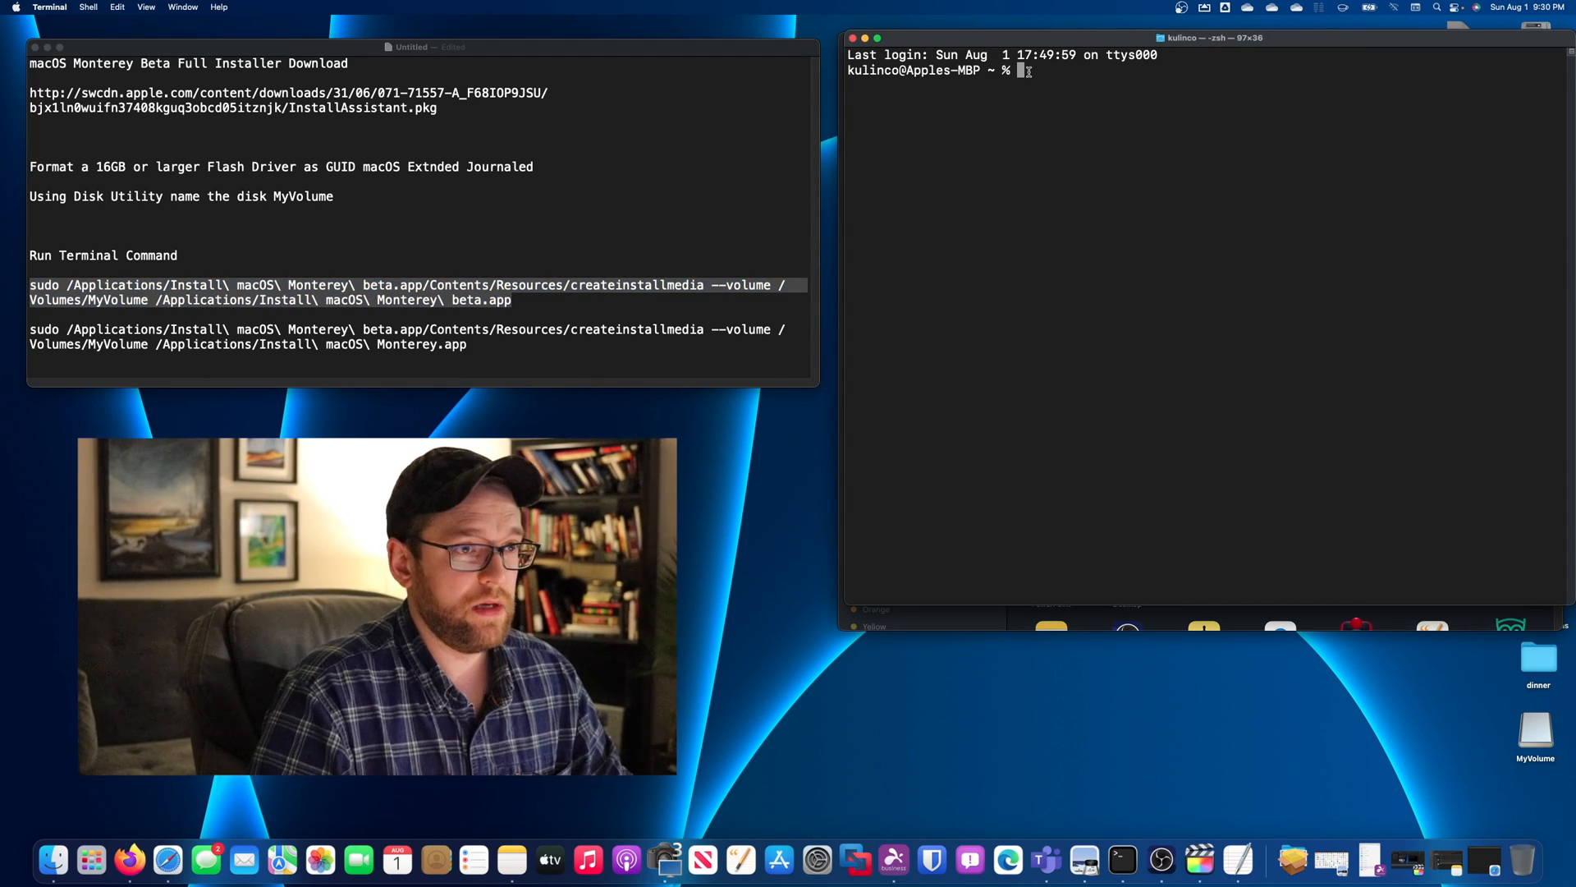
- Run sudo createinstallmedia for Install macOS Monterey beta with --volume /Volumes/MyVolume
{"action": "type", "text": "sudo /Applications/Install\\ macOS\\ Monterey\\ beta.app/Contents/Resources/createinstallmedia --volume /Volumes/MyVolume /Applications/Install\\ macOS\\ Monterey\\ beta.app"}
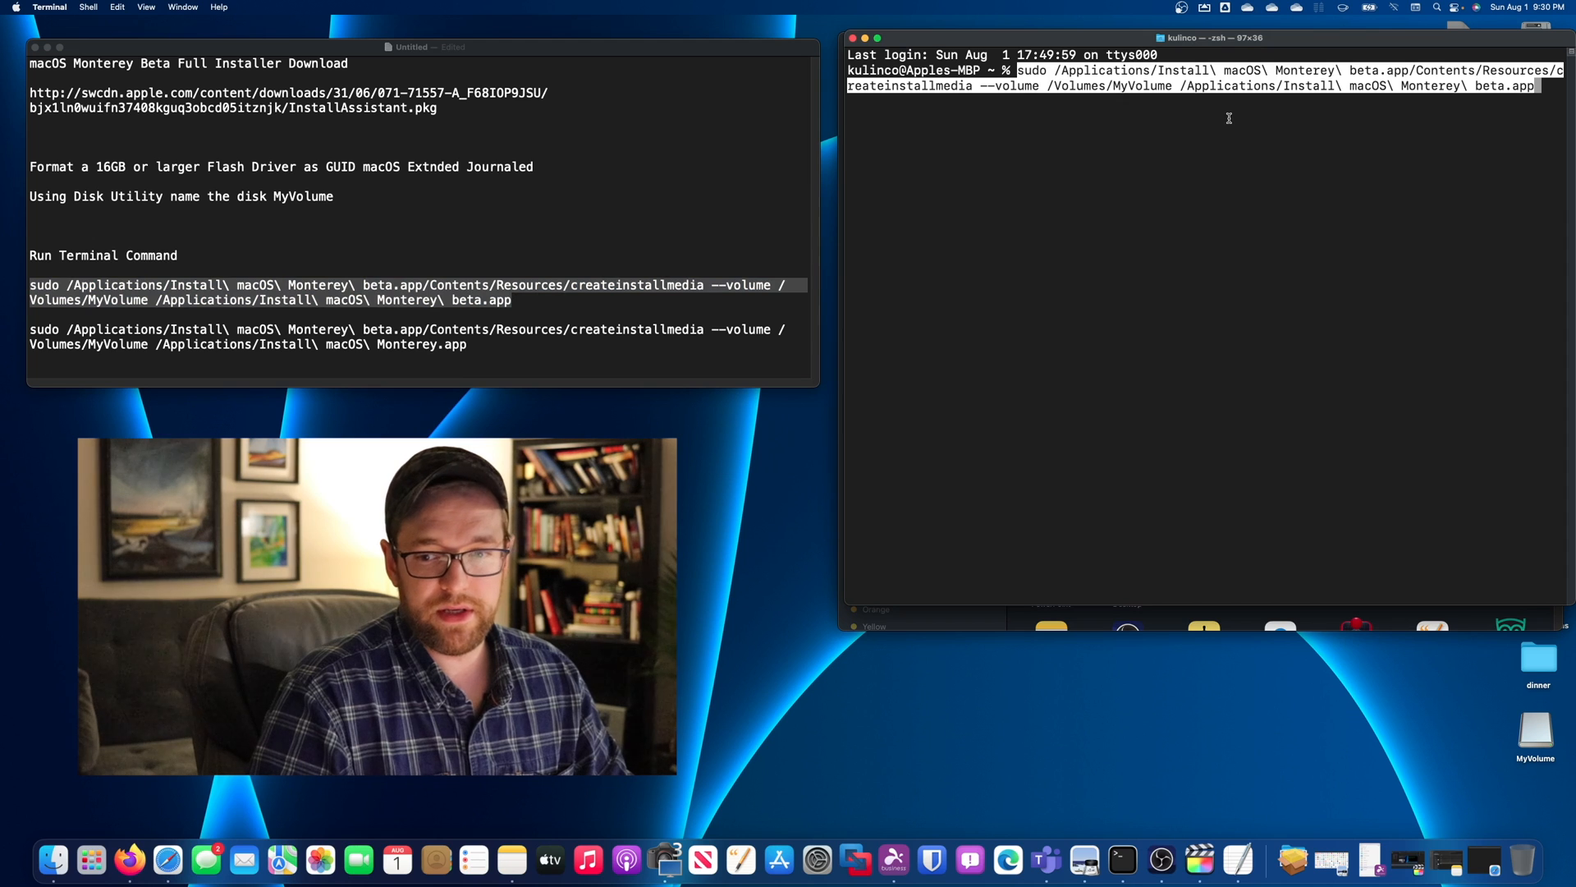
{"action": "key", "text": "Return"}
{"action": "type", "text": "y"}
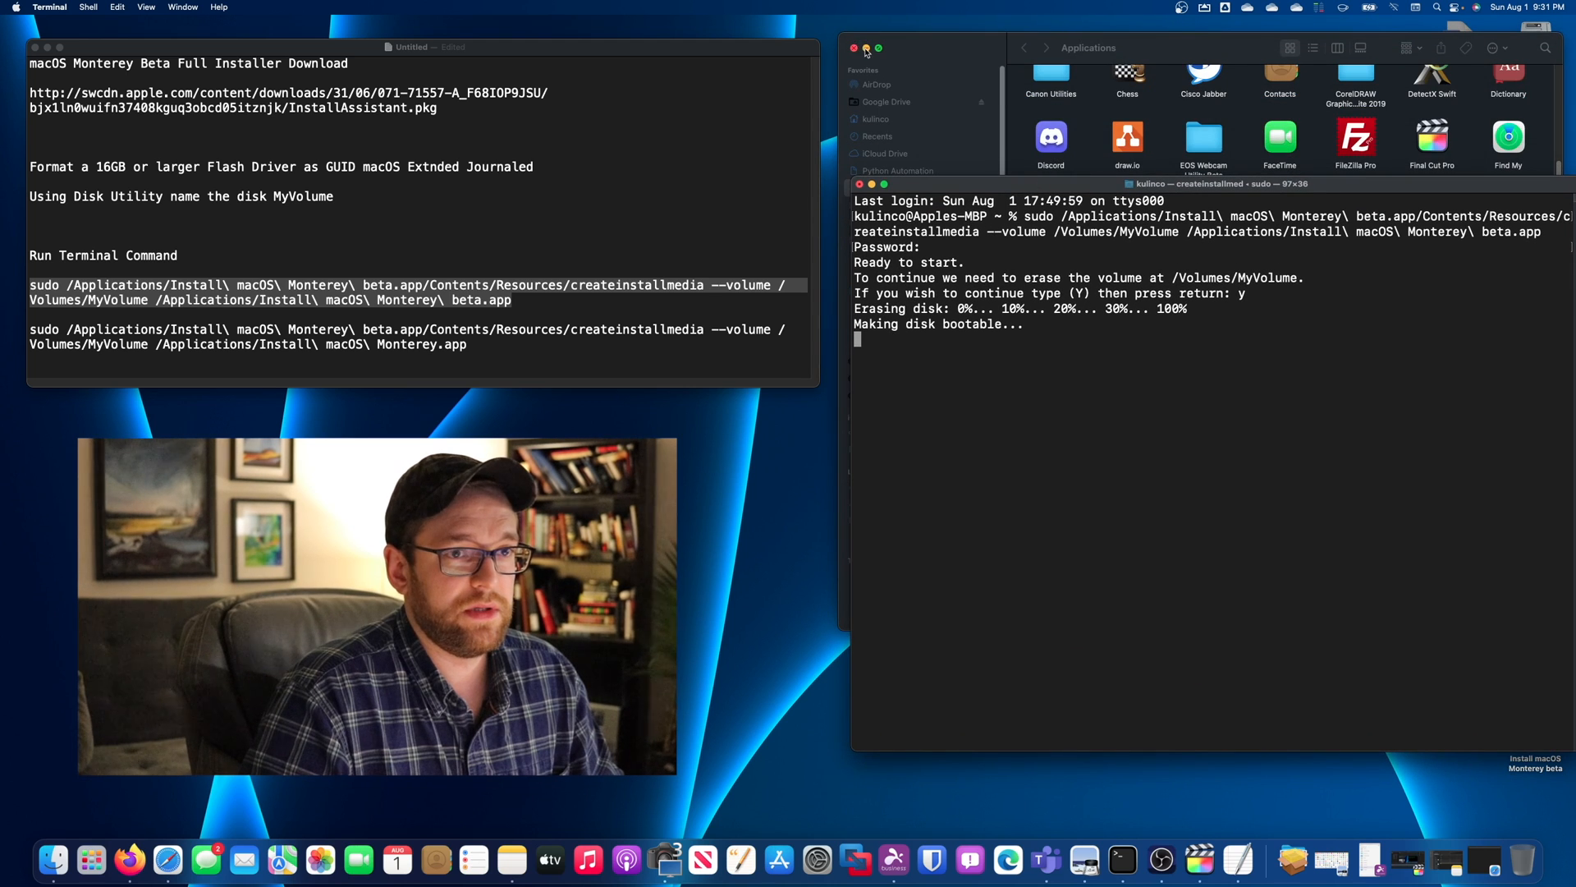
{"action": "left_click", "coordinate": [855, 48]}
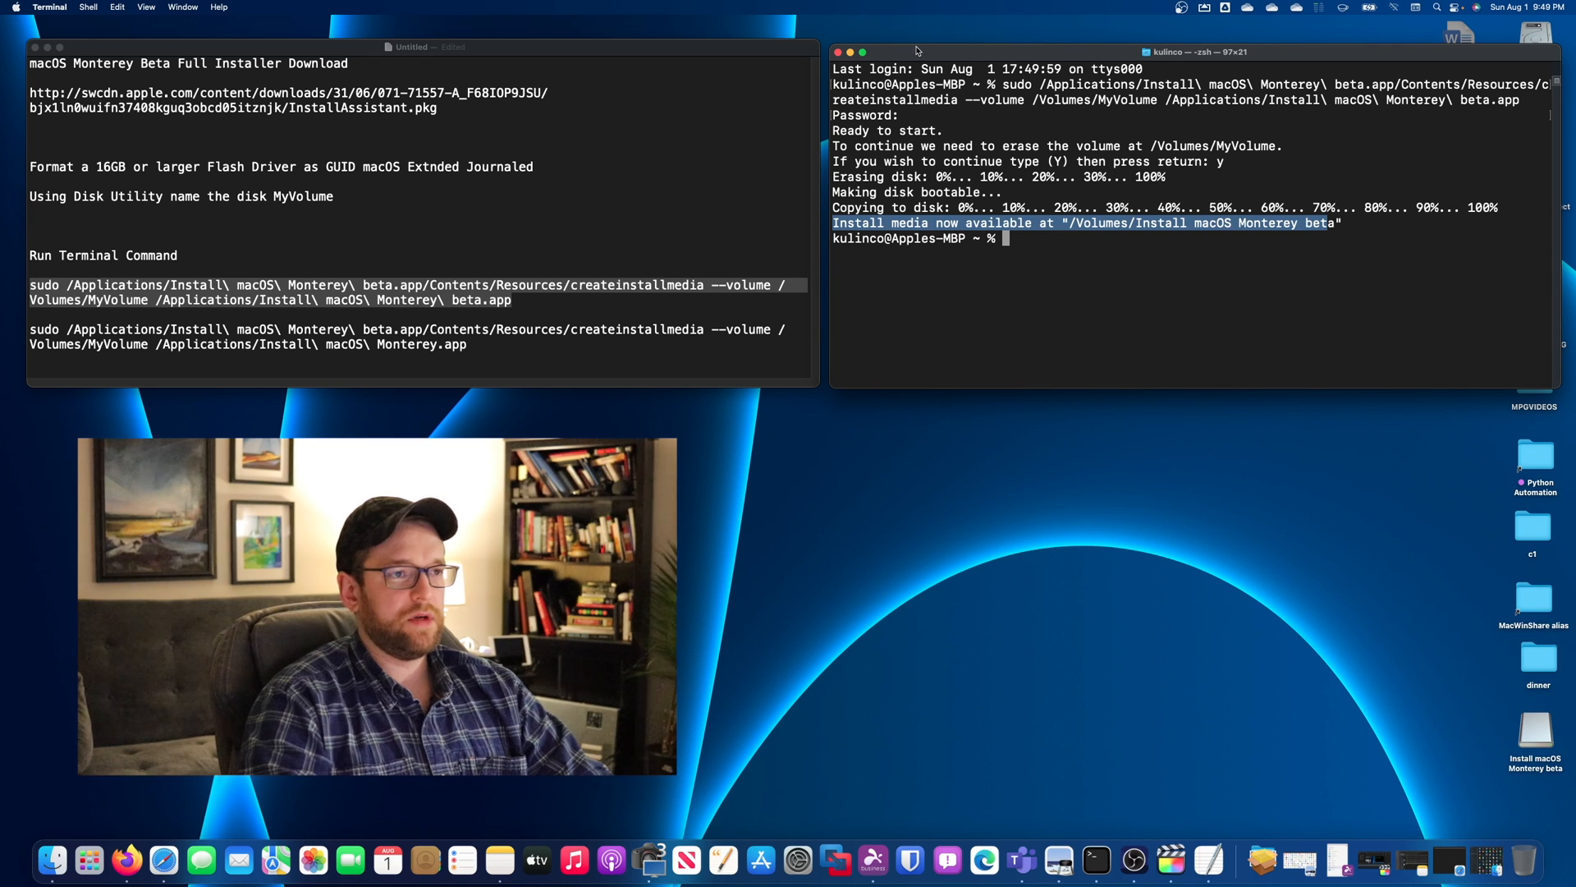
- Quit Terminal and eject the Install macOS Monterey beta drive from the desktop
{"action": "left_click", "coordinate": [48, 6]}
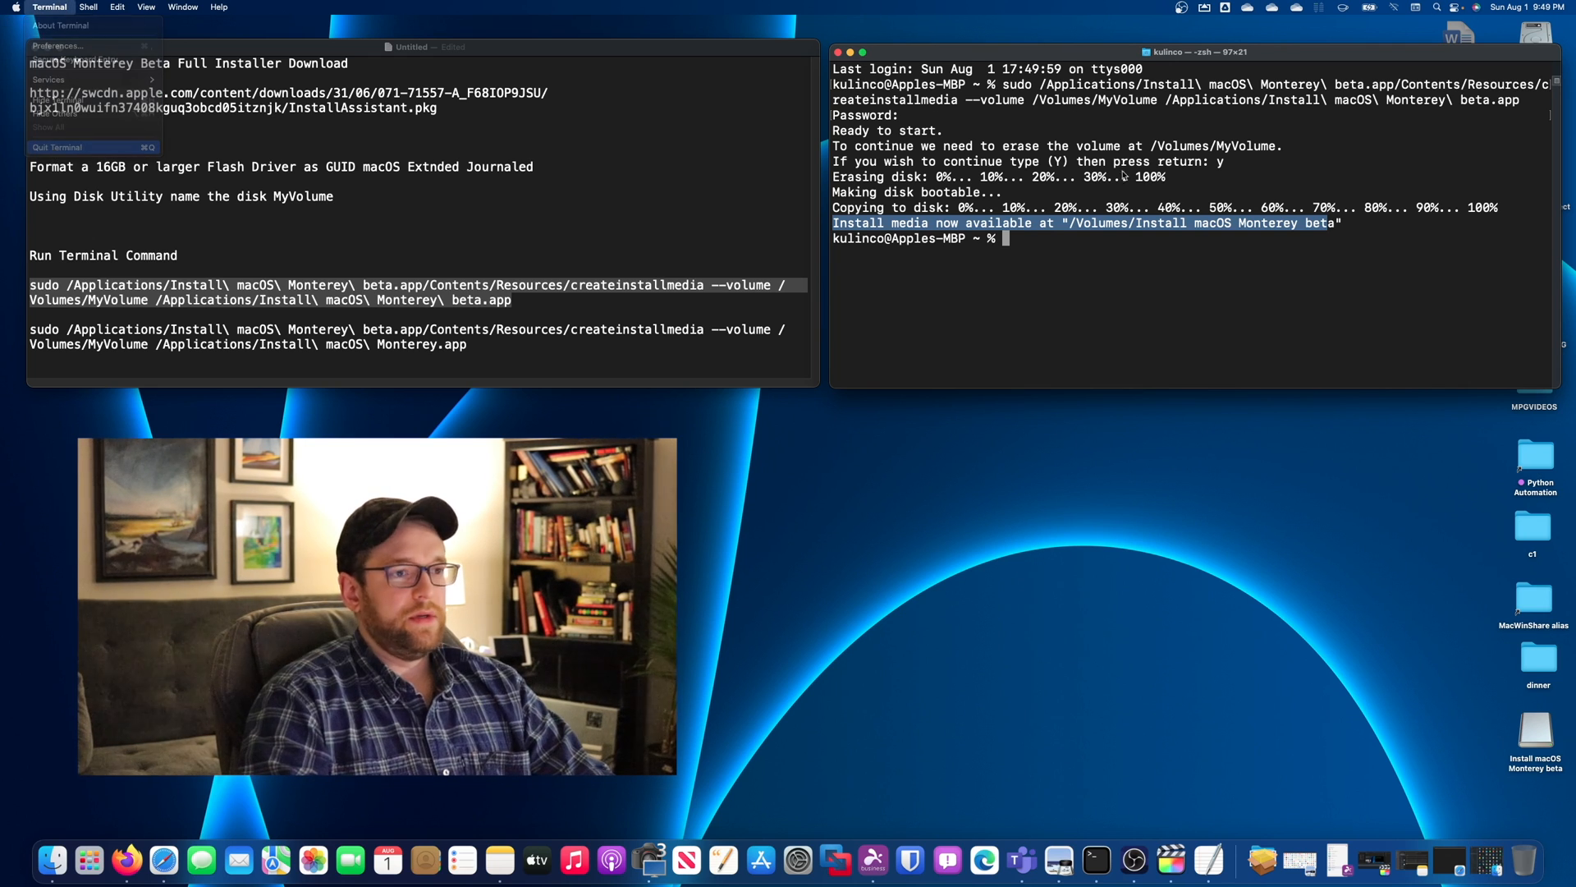
{"action": "right_click", "coordinate": [1535, 744]}
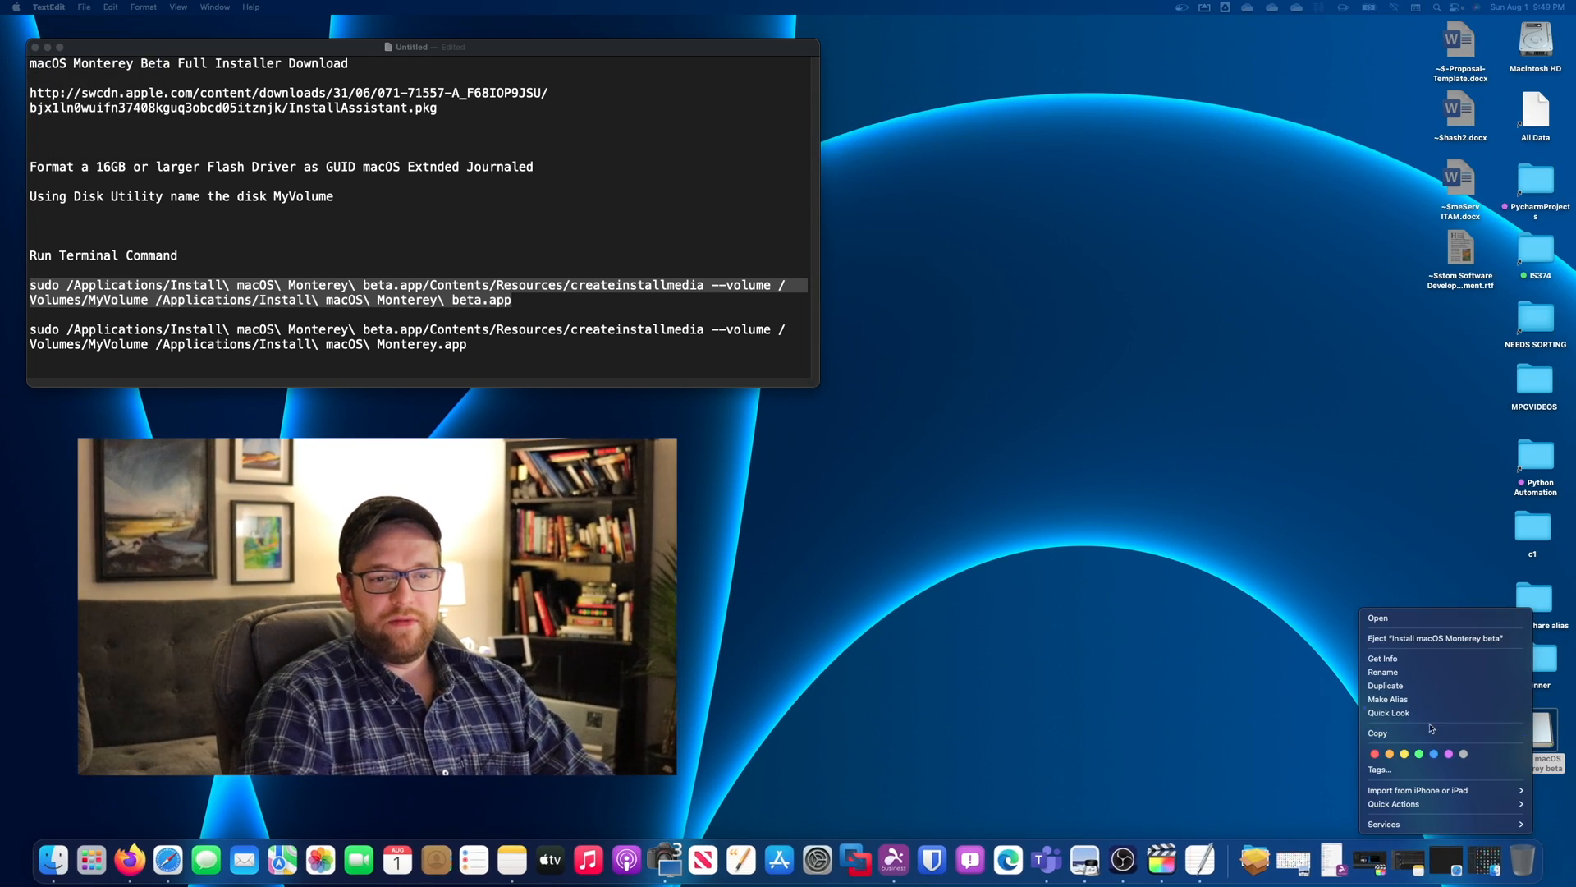
{"action": "left_click", "coordinate": [1218, 537]}
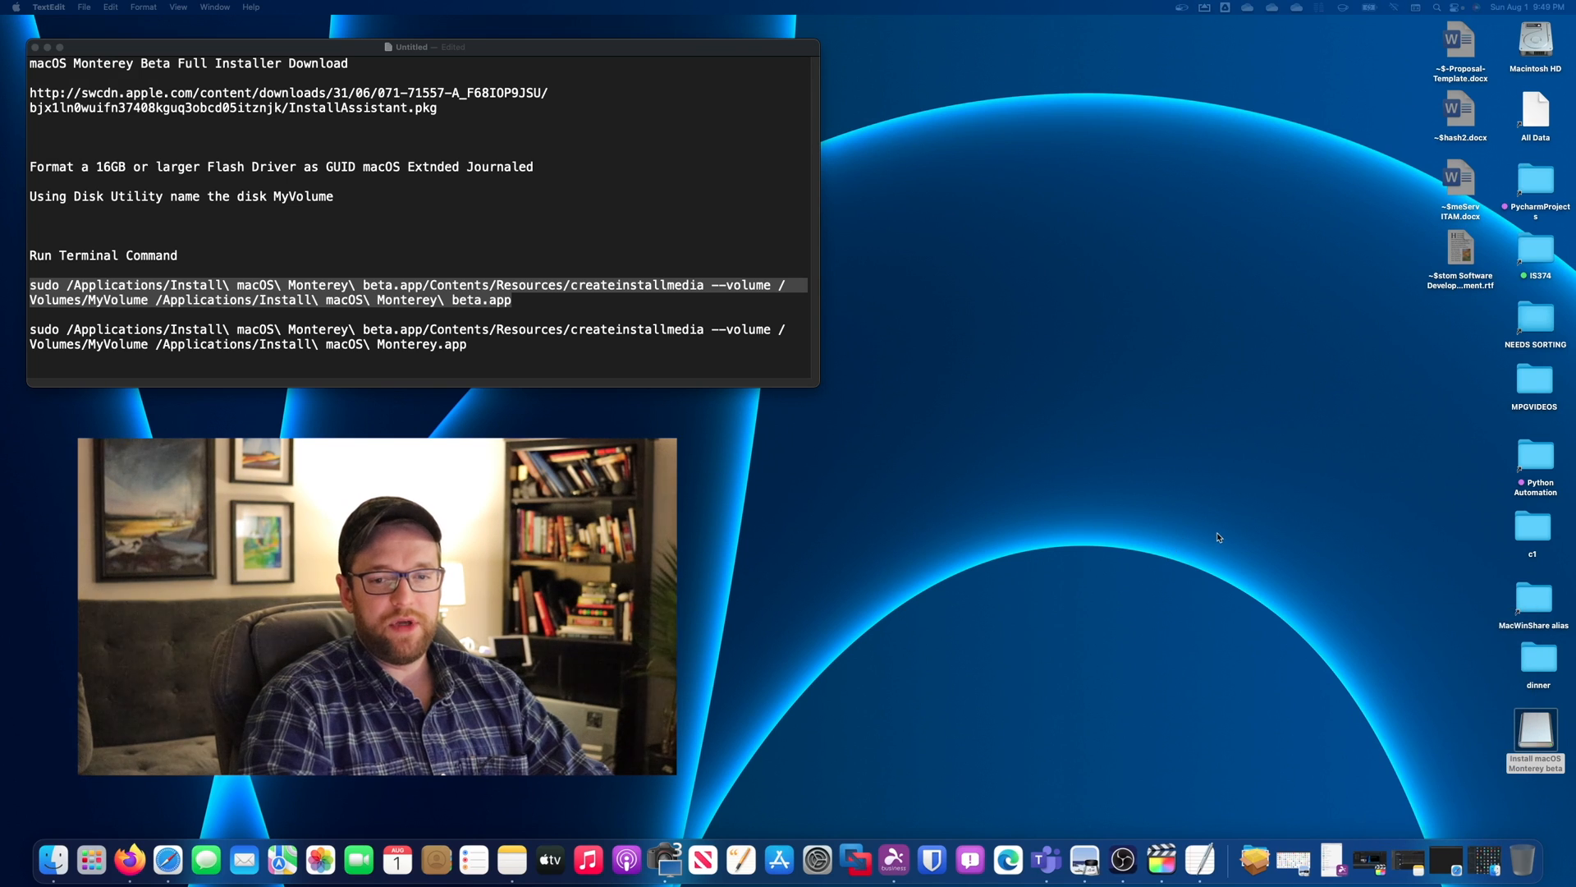